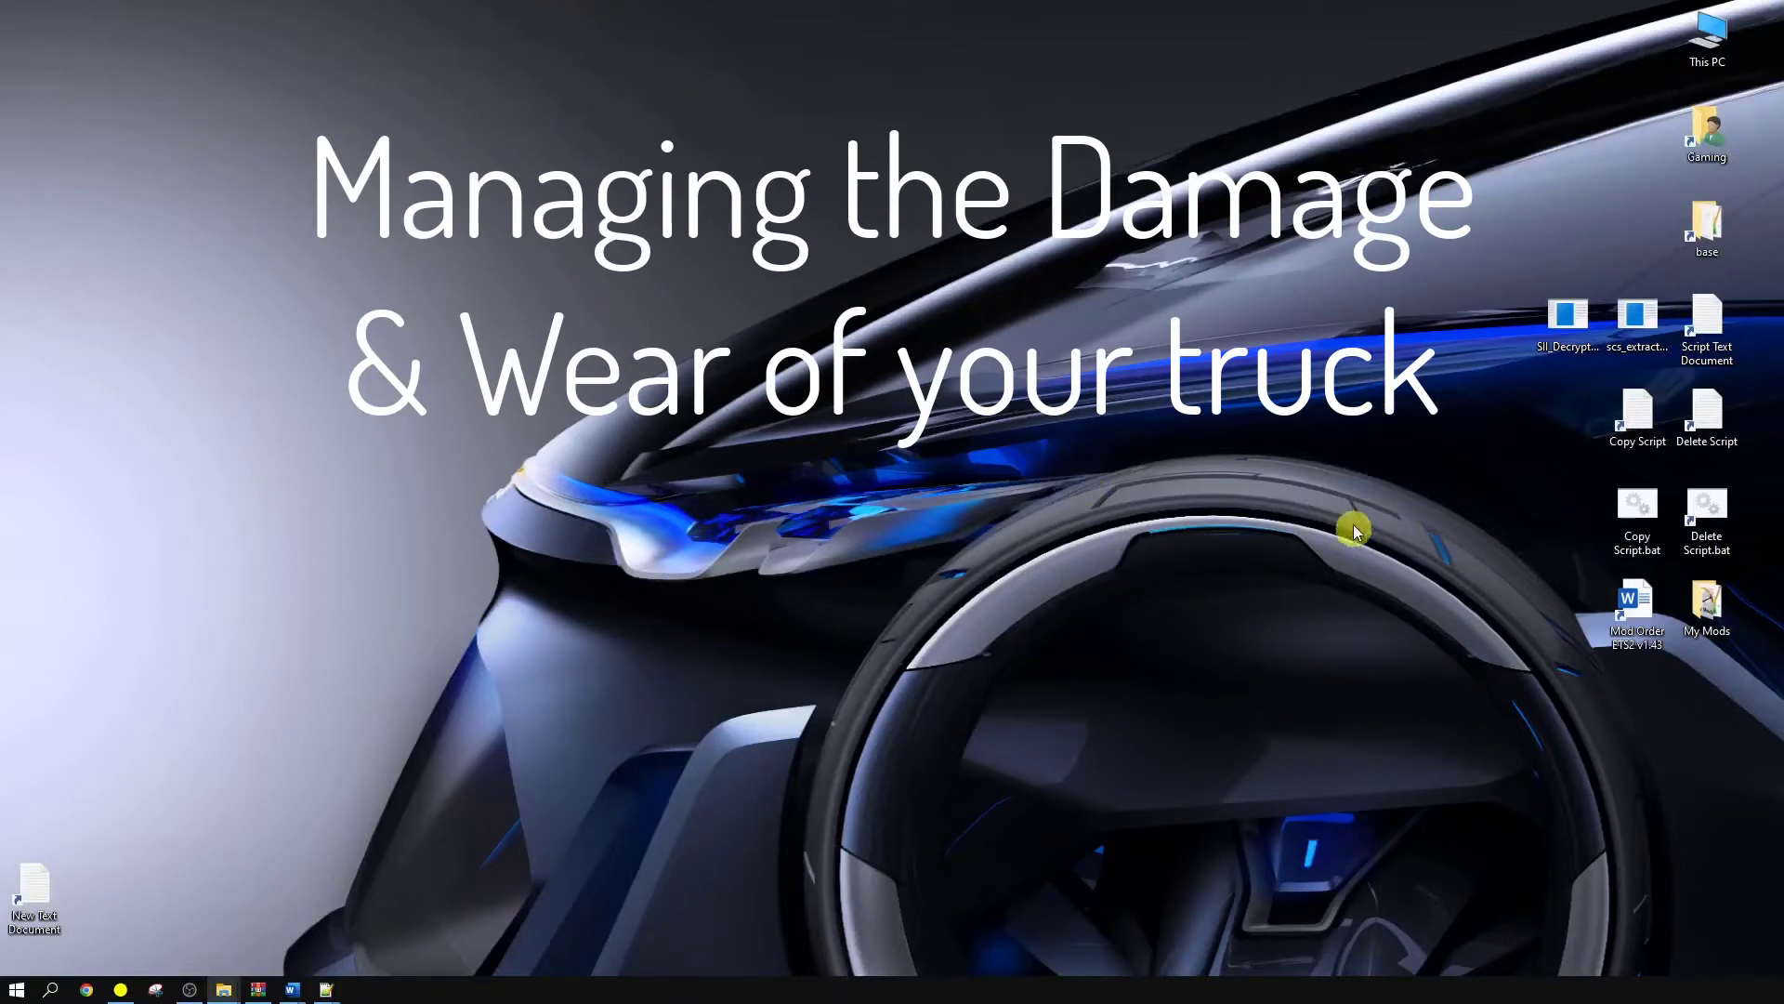
mouse_move(1354, 509)
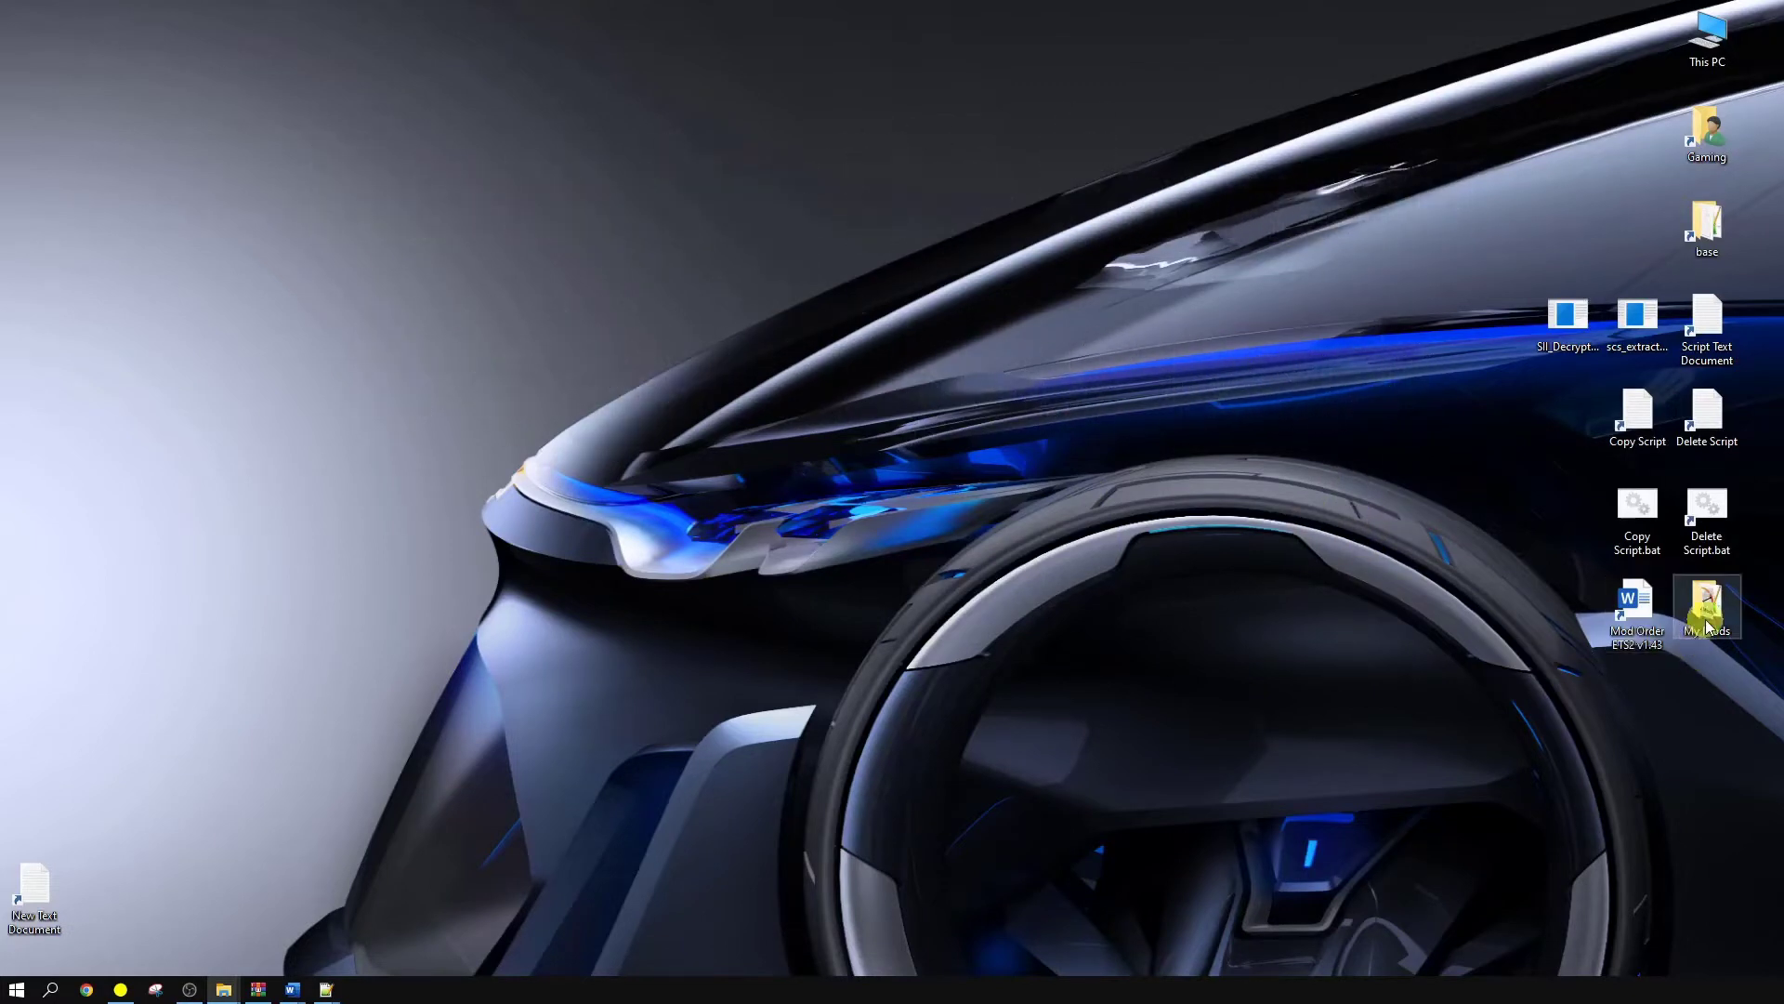
- Browse My Mods, confirm its def folder is empty, and return to My Mods
double_click(1706, 602)
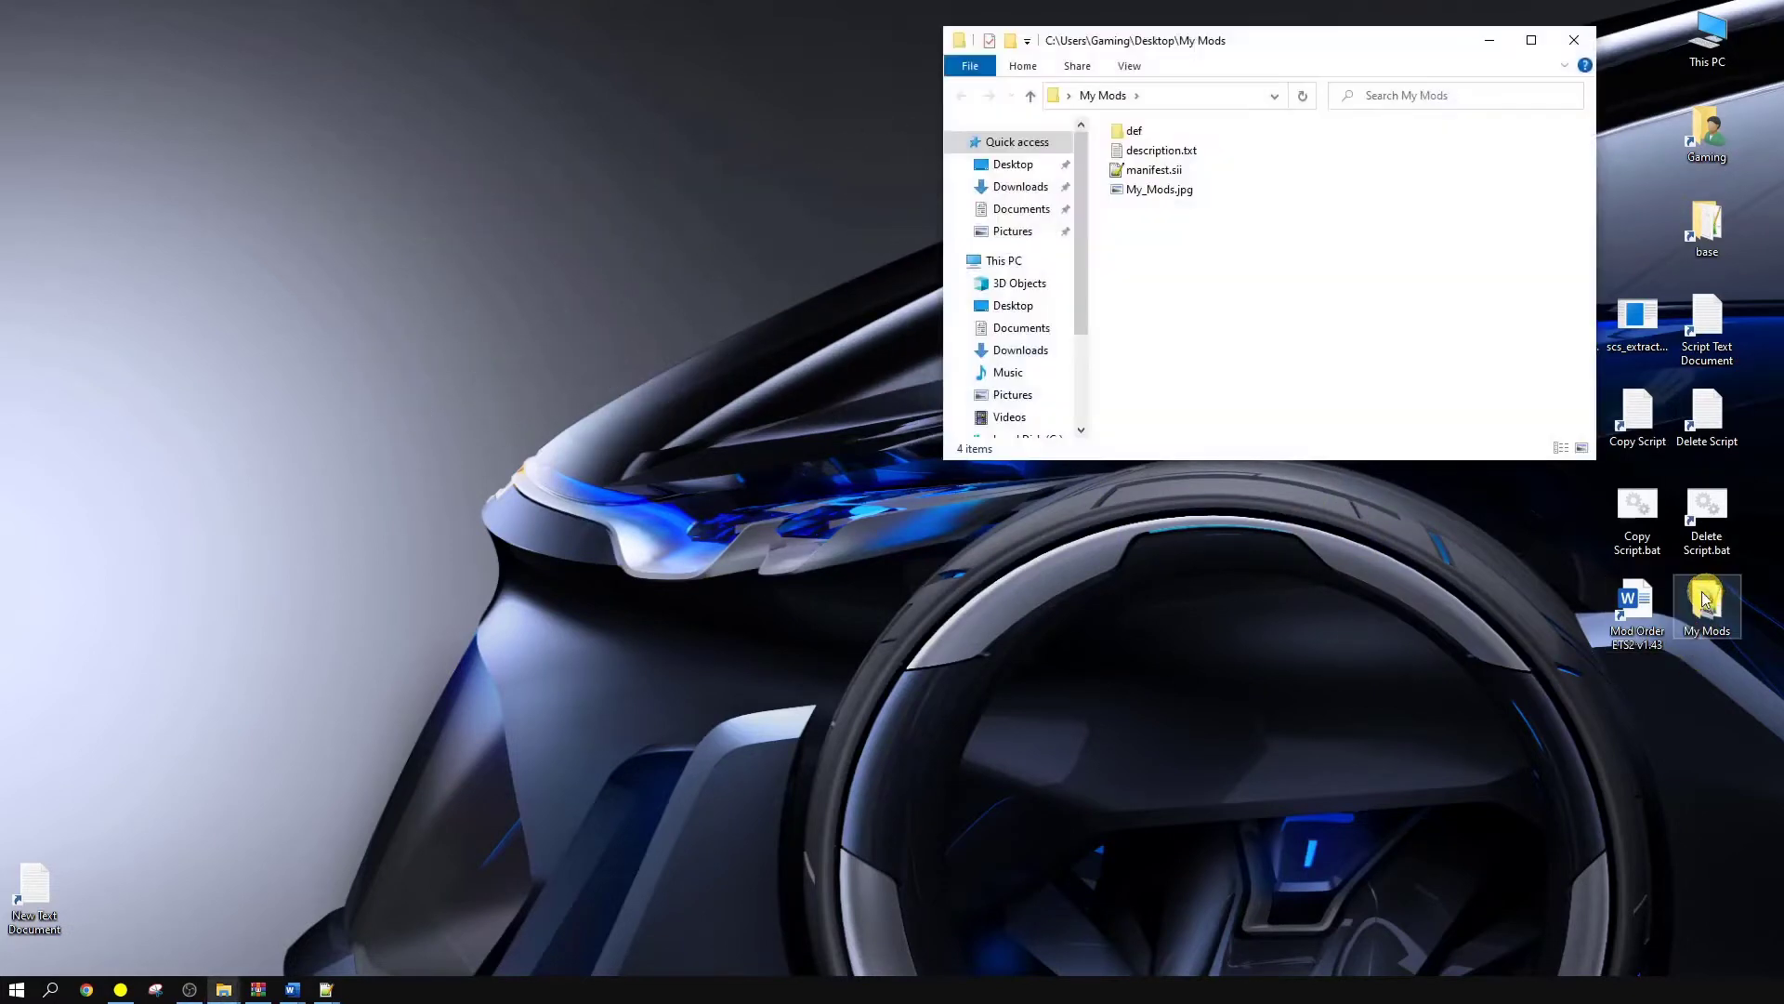
left_click(1133, 131)
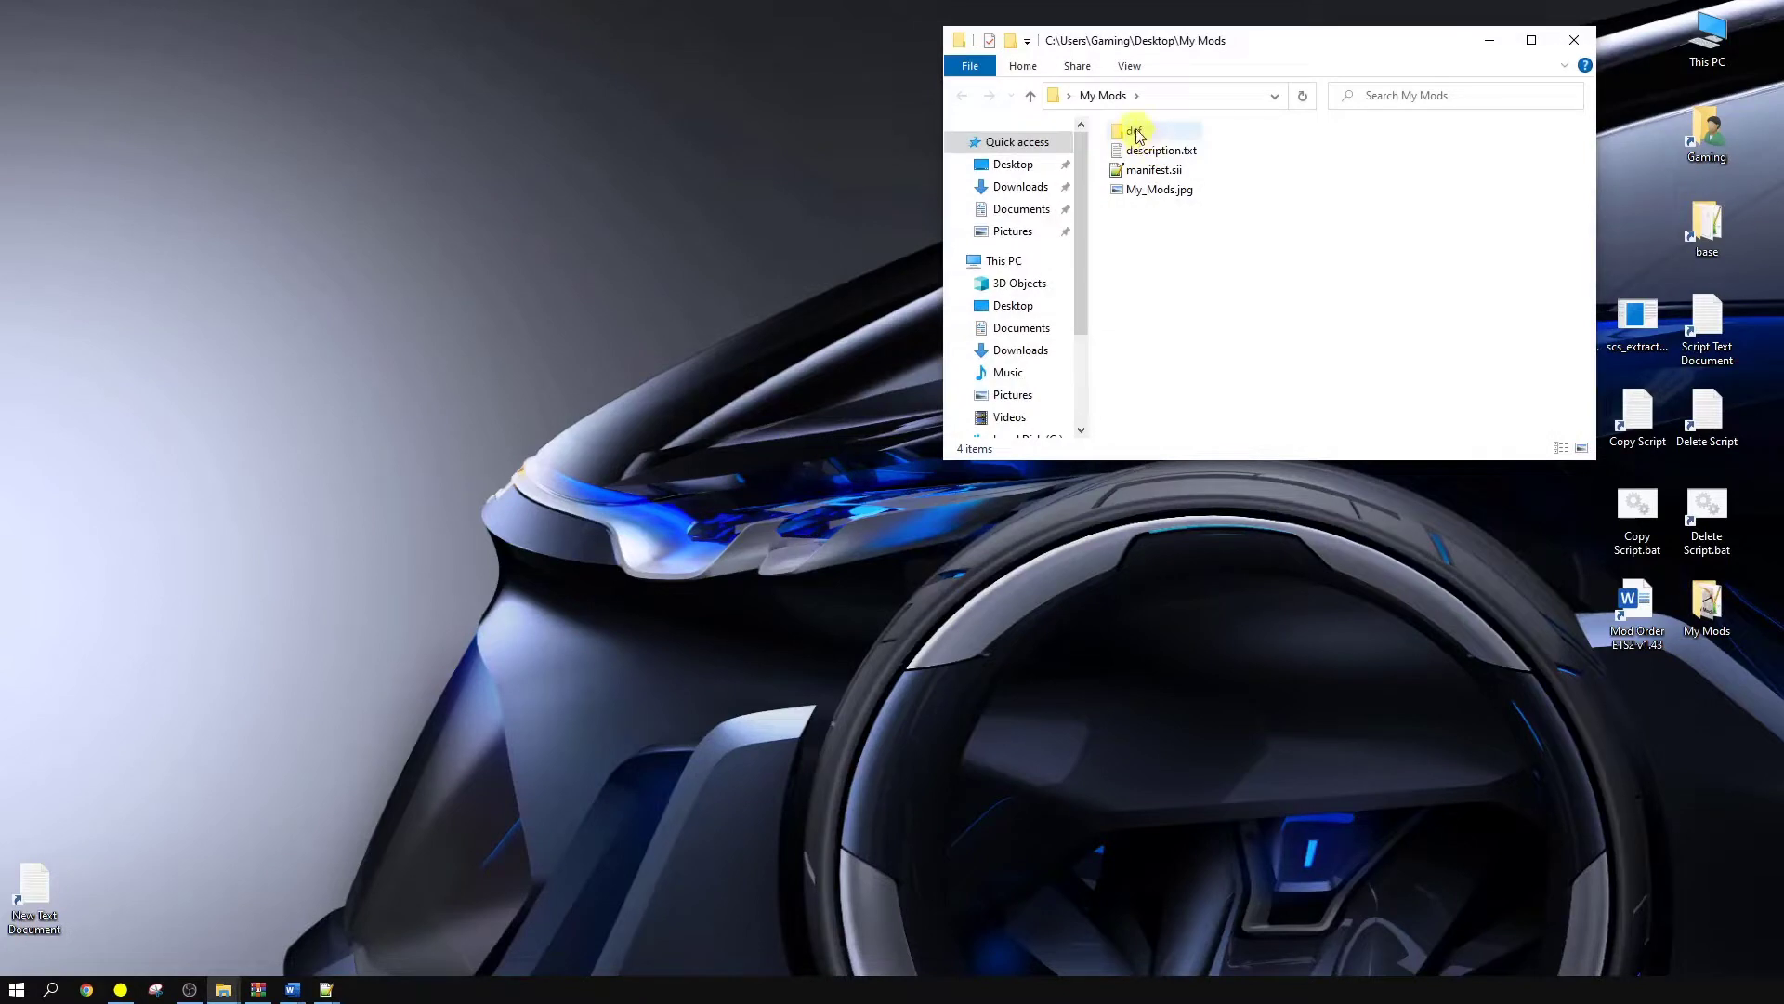
double_click(1133, 130)
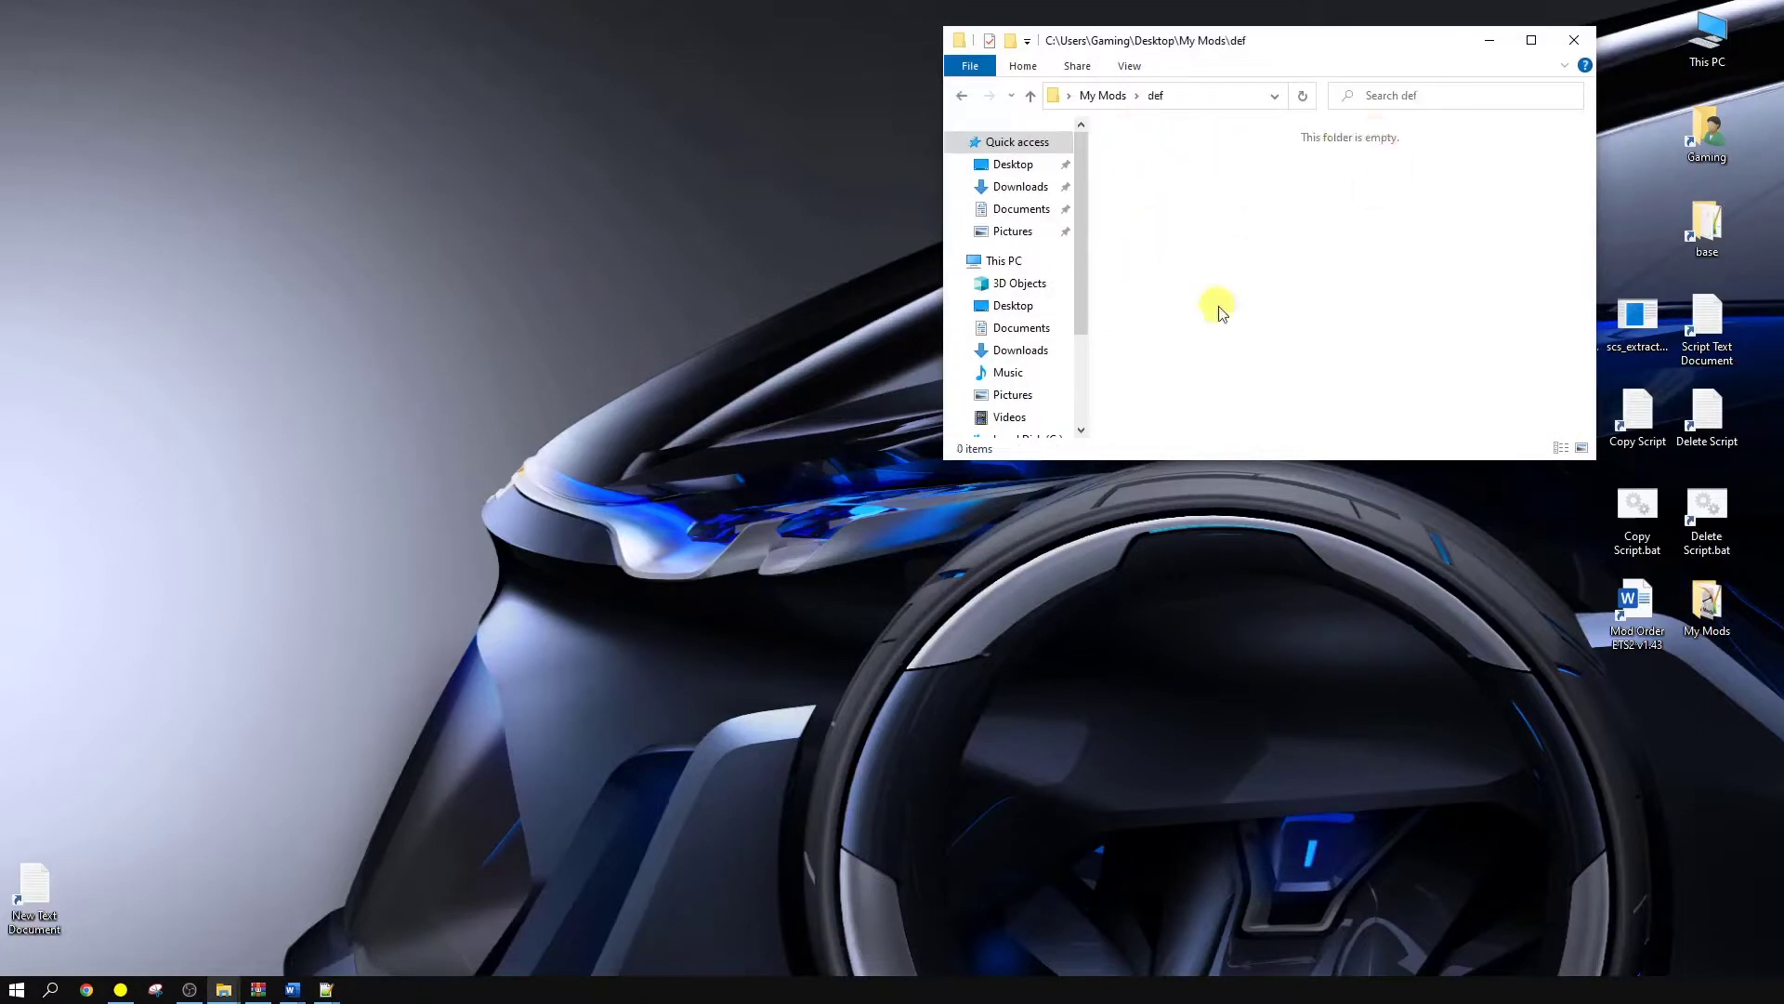
left_click(1029, 95)
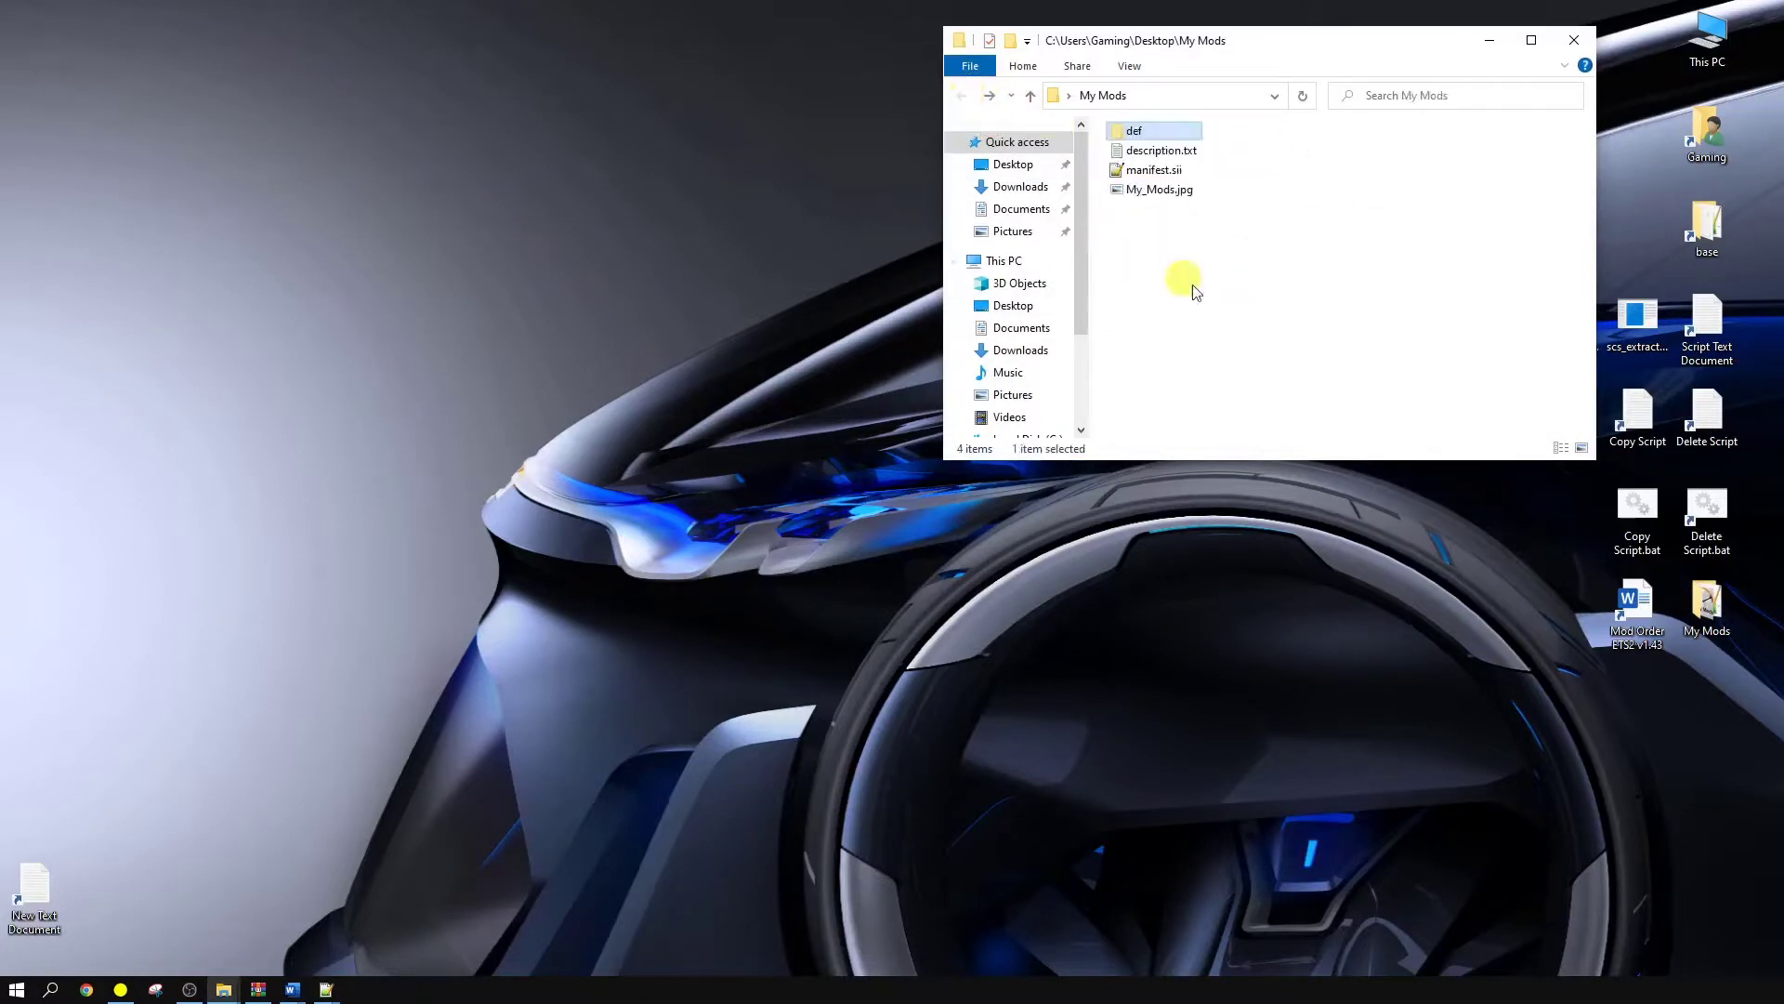
mouse_move(1306, 221)
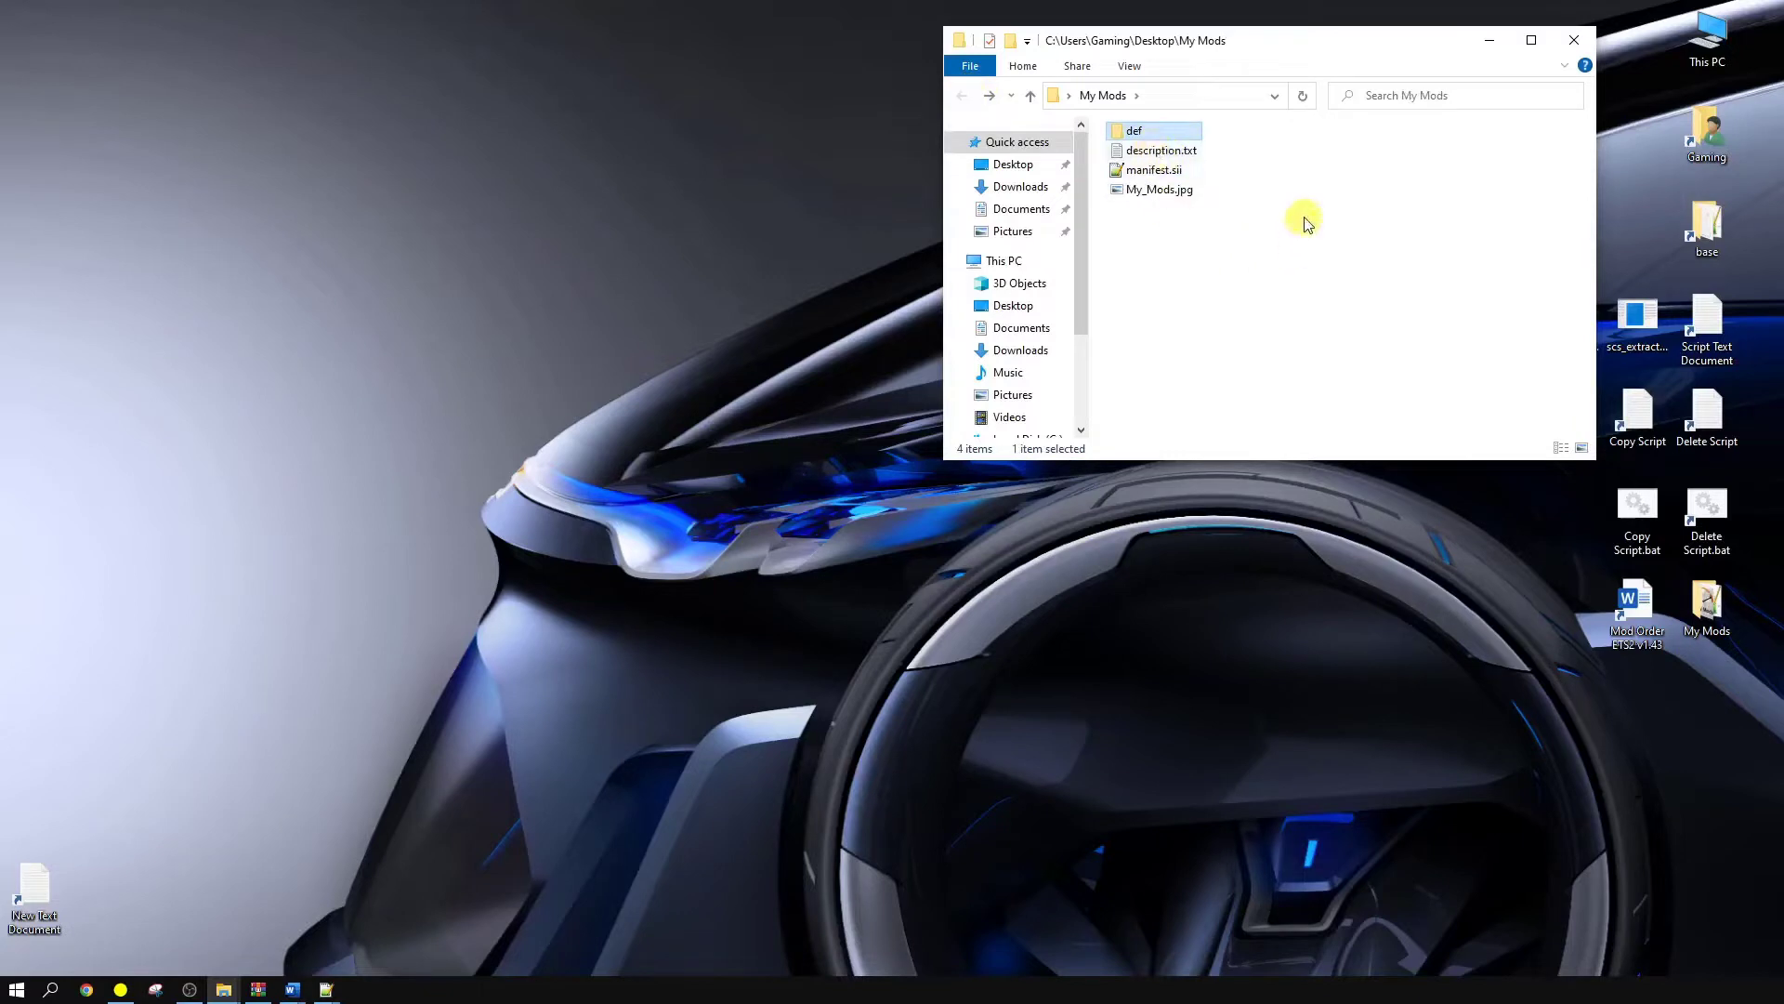
mouse_move(1292, 214)
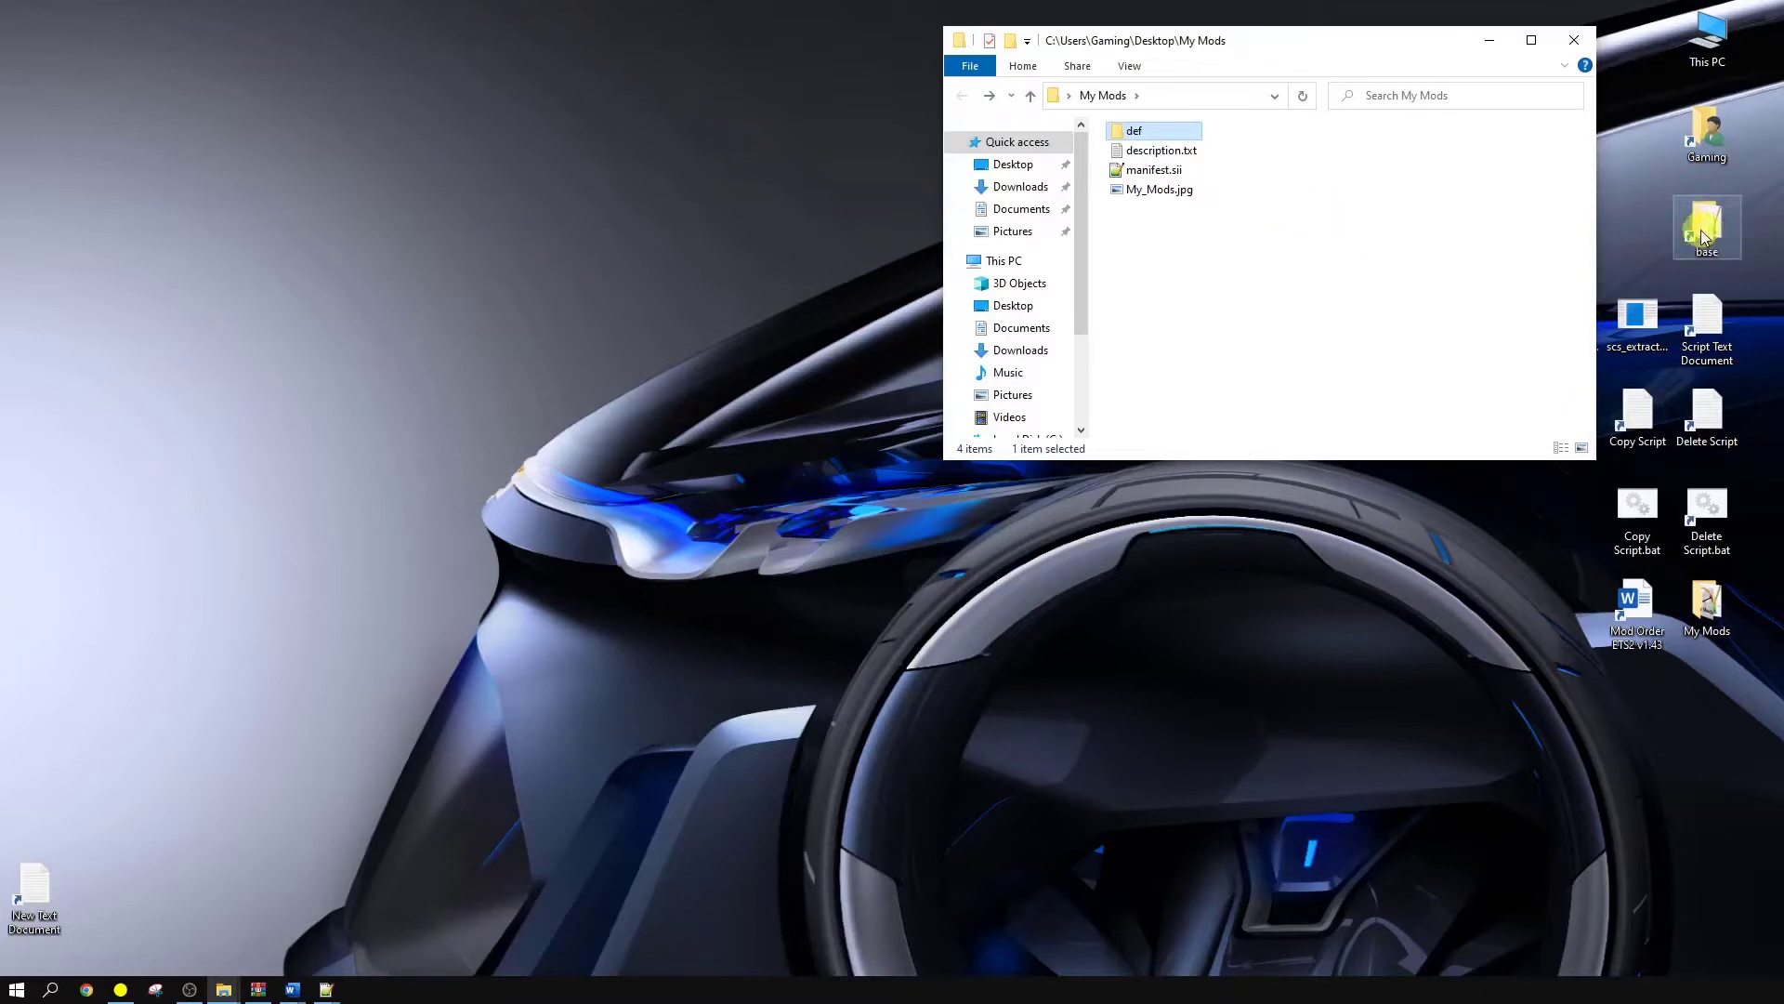
- Copy damage_data.sii from the base v1.43 def folder onto the desktop
double_click(1706, 225)
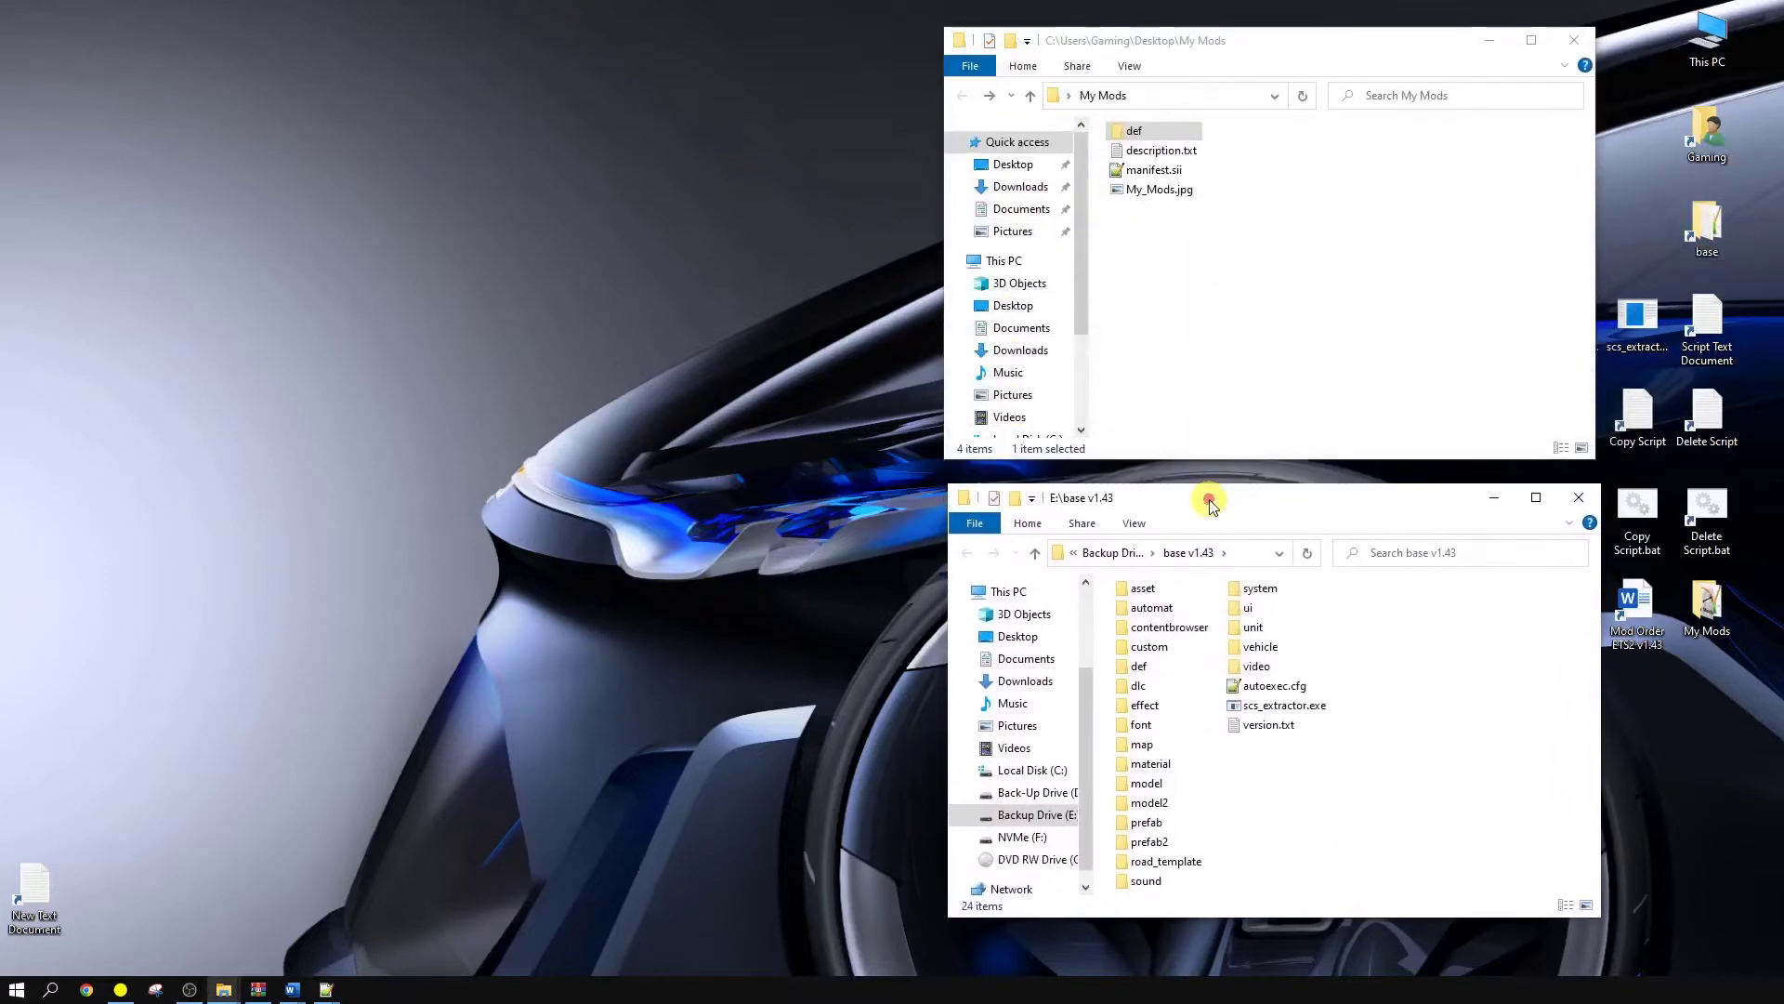
left_click(1140, 665)
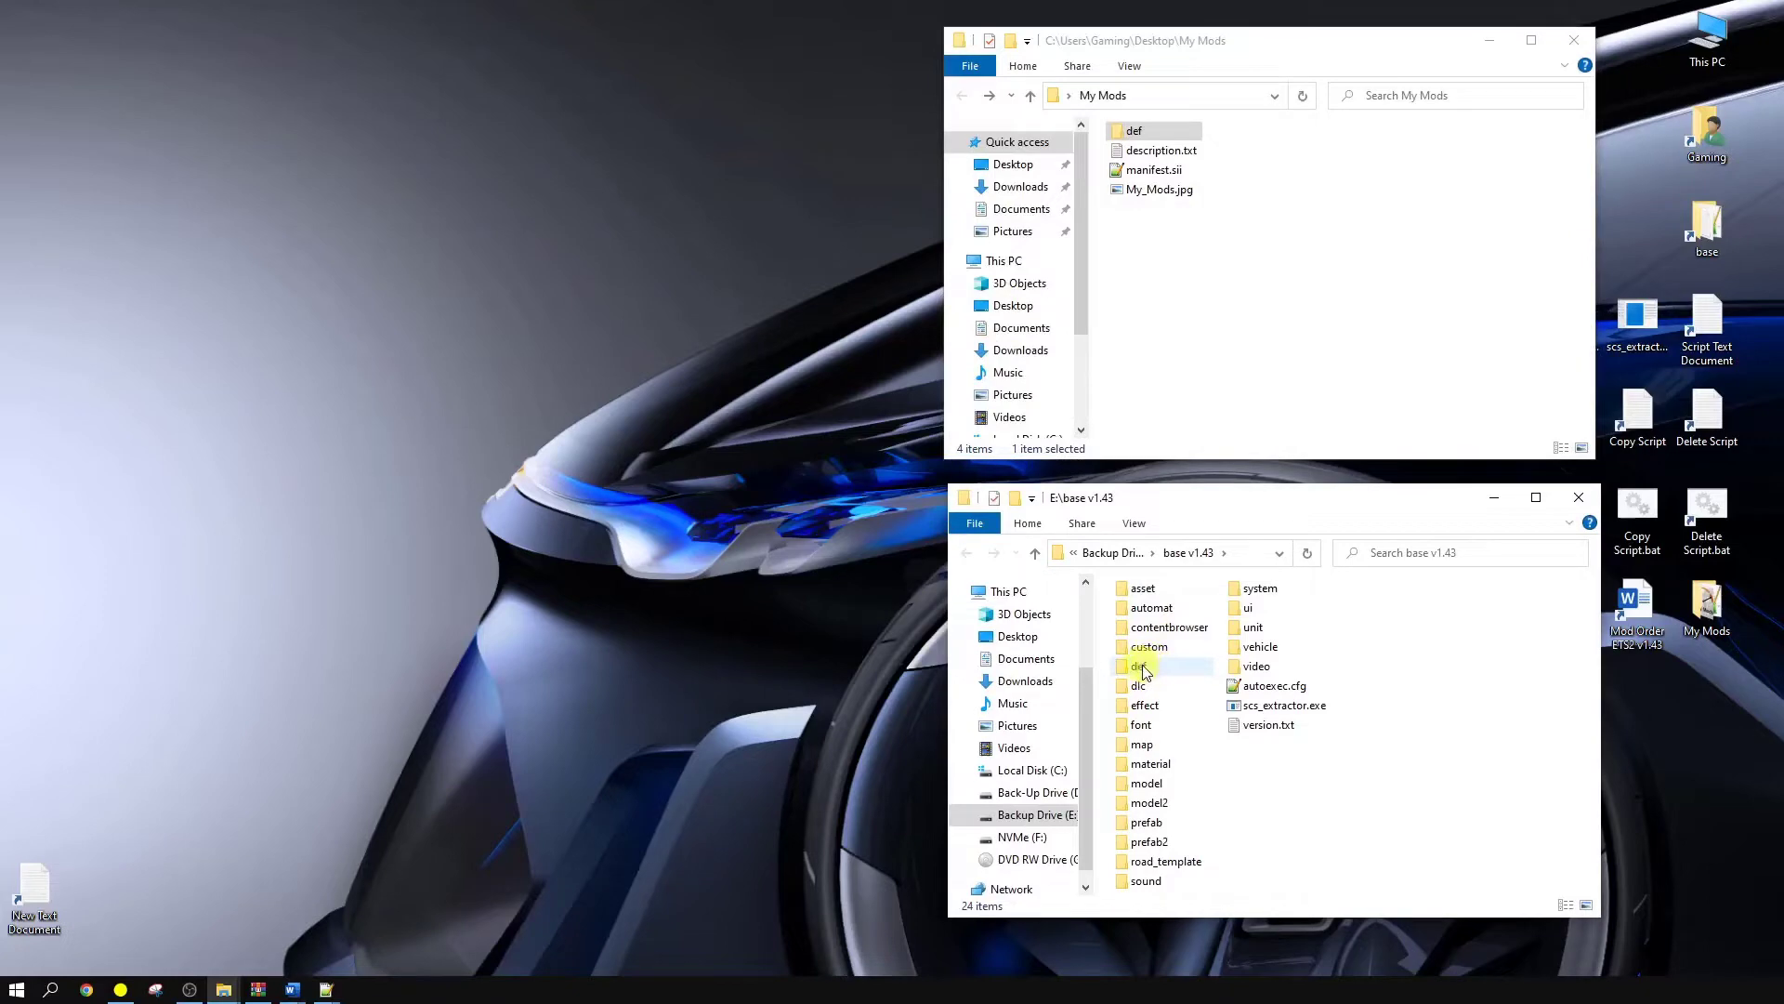
double_click(1140, 665)
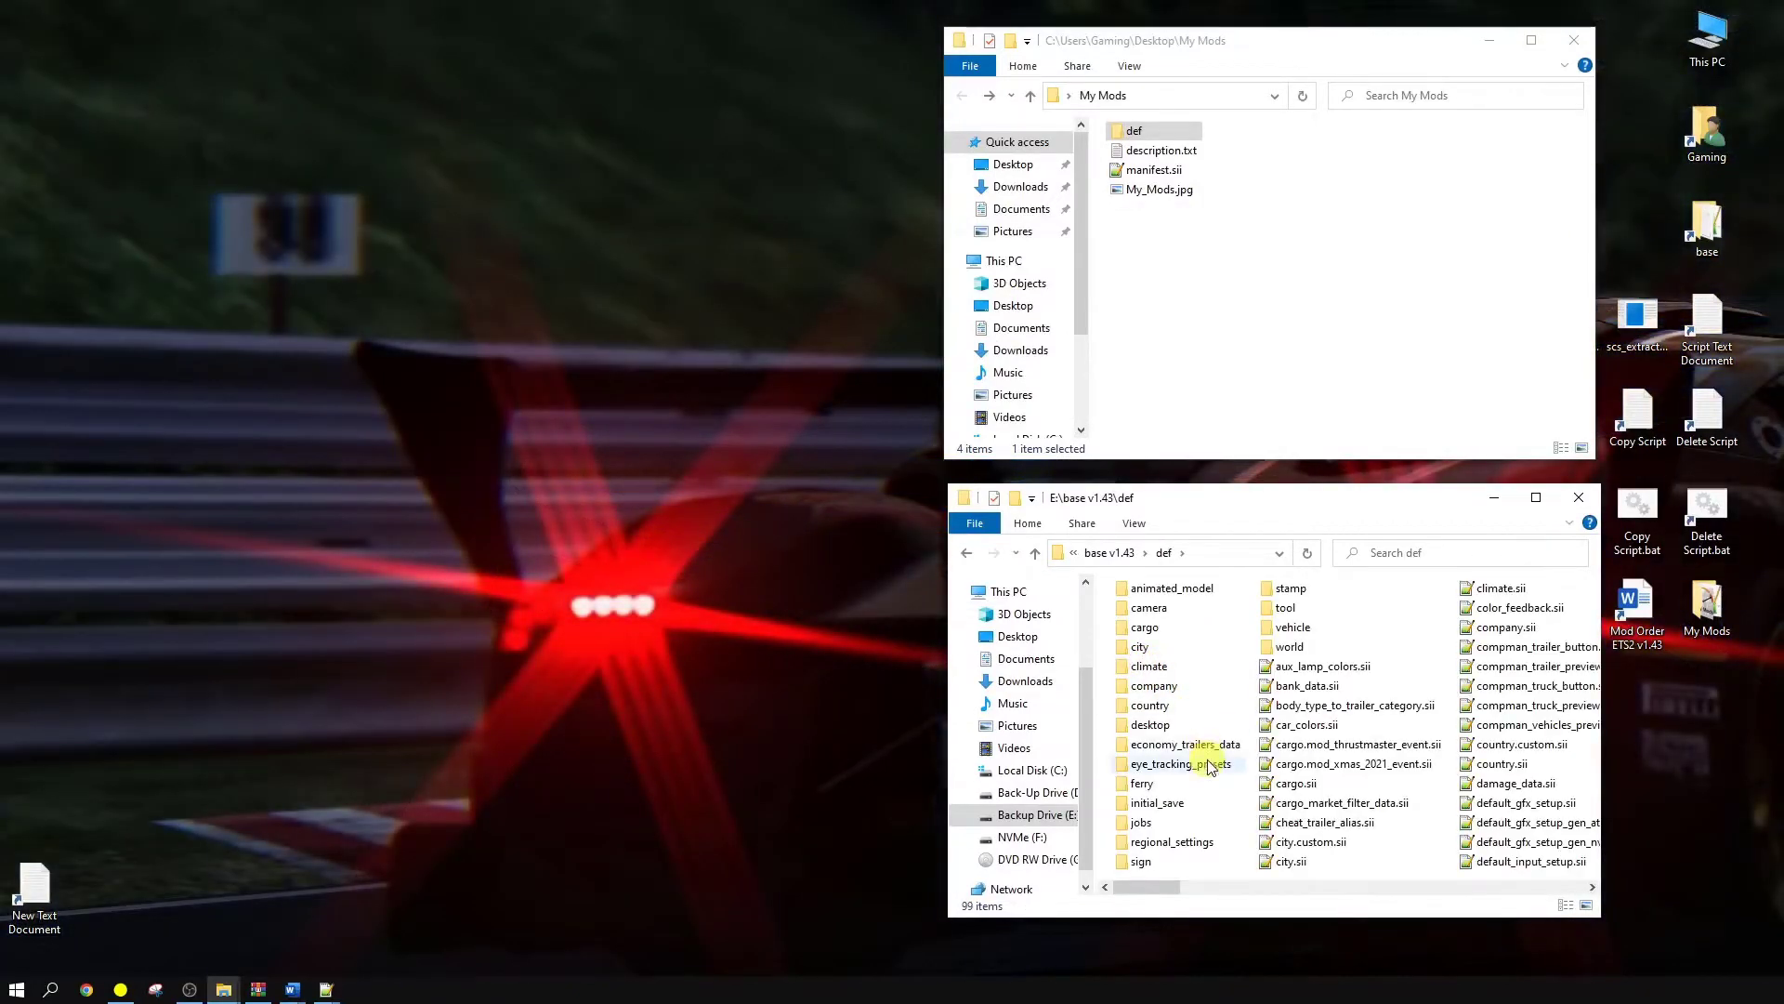
mouse_move(1179, 764)
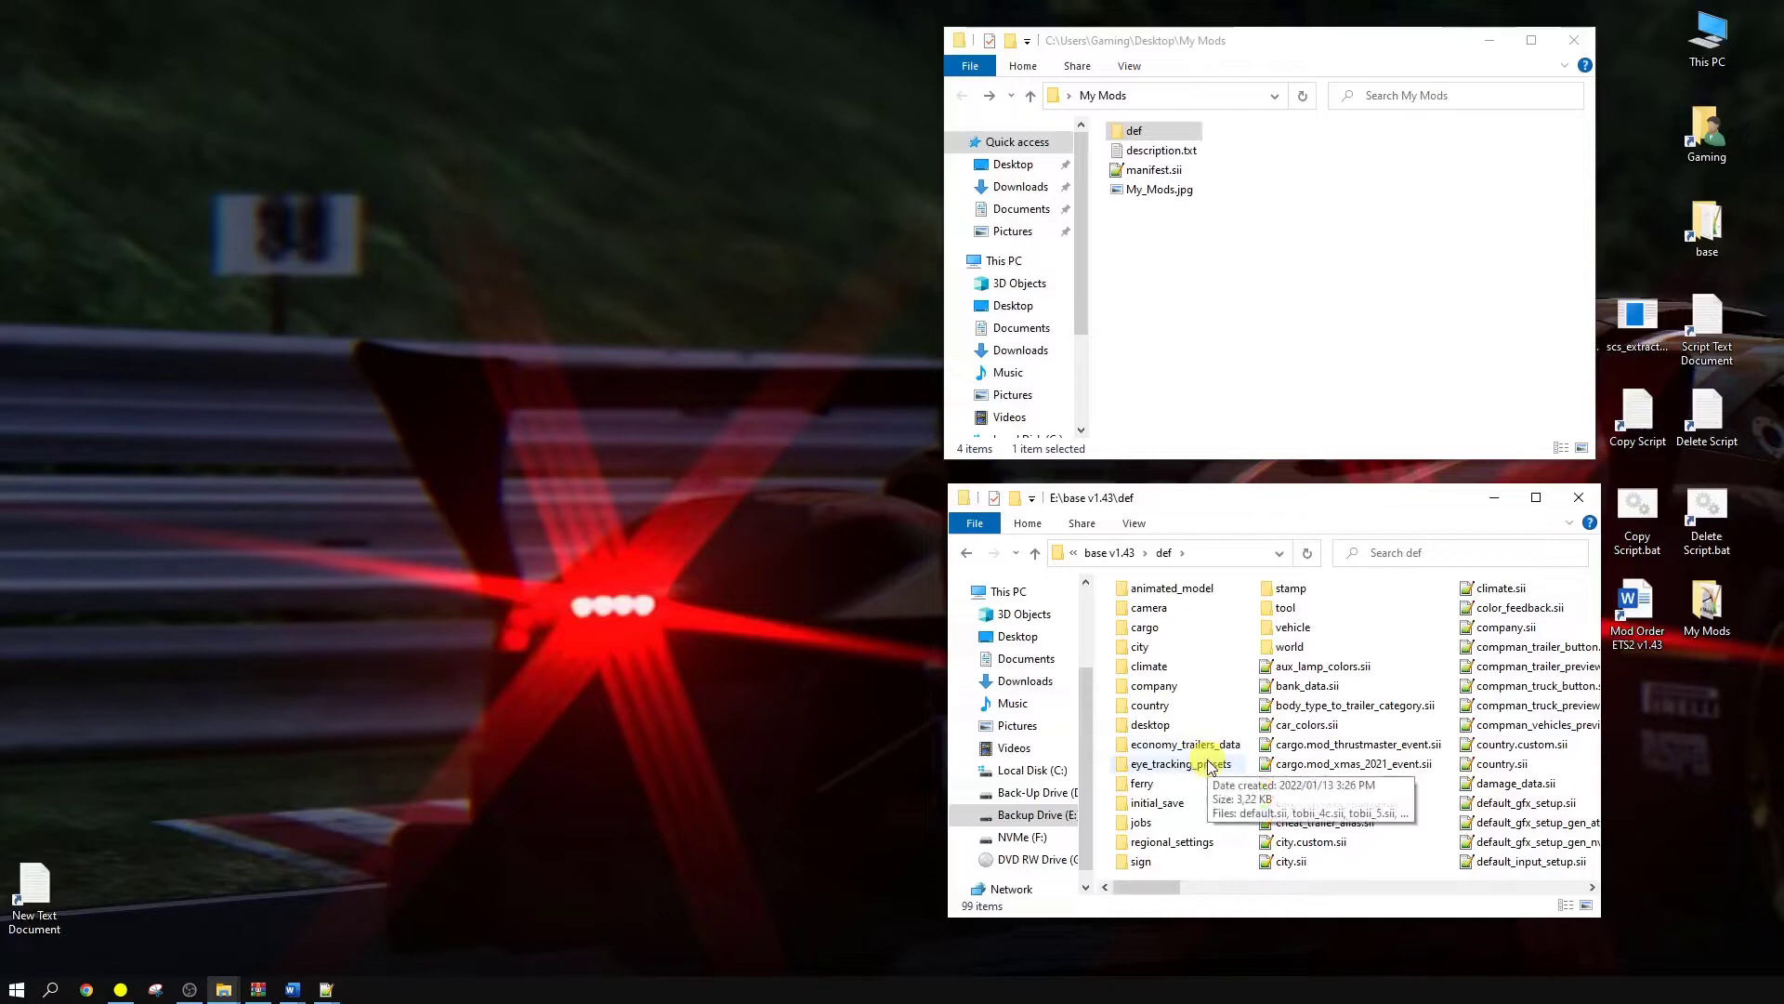
left_click(1353, 783)
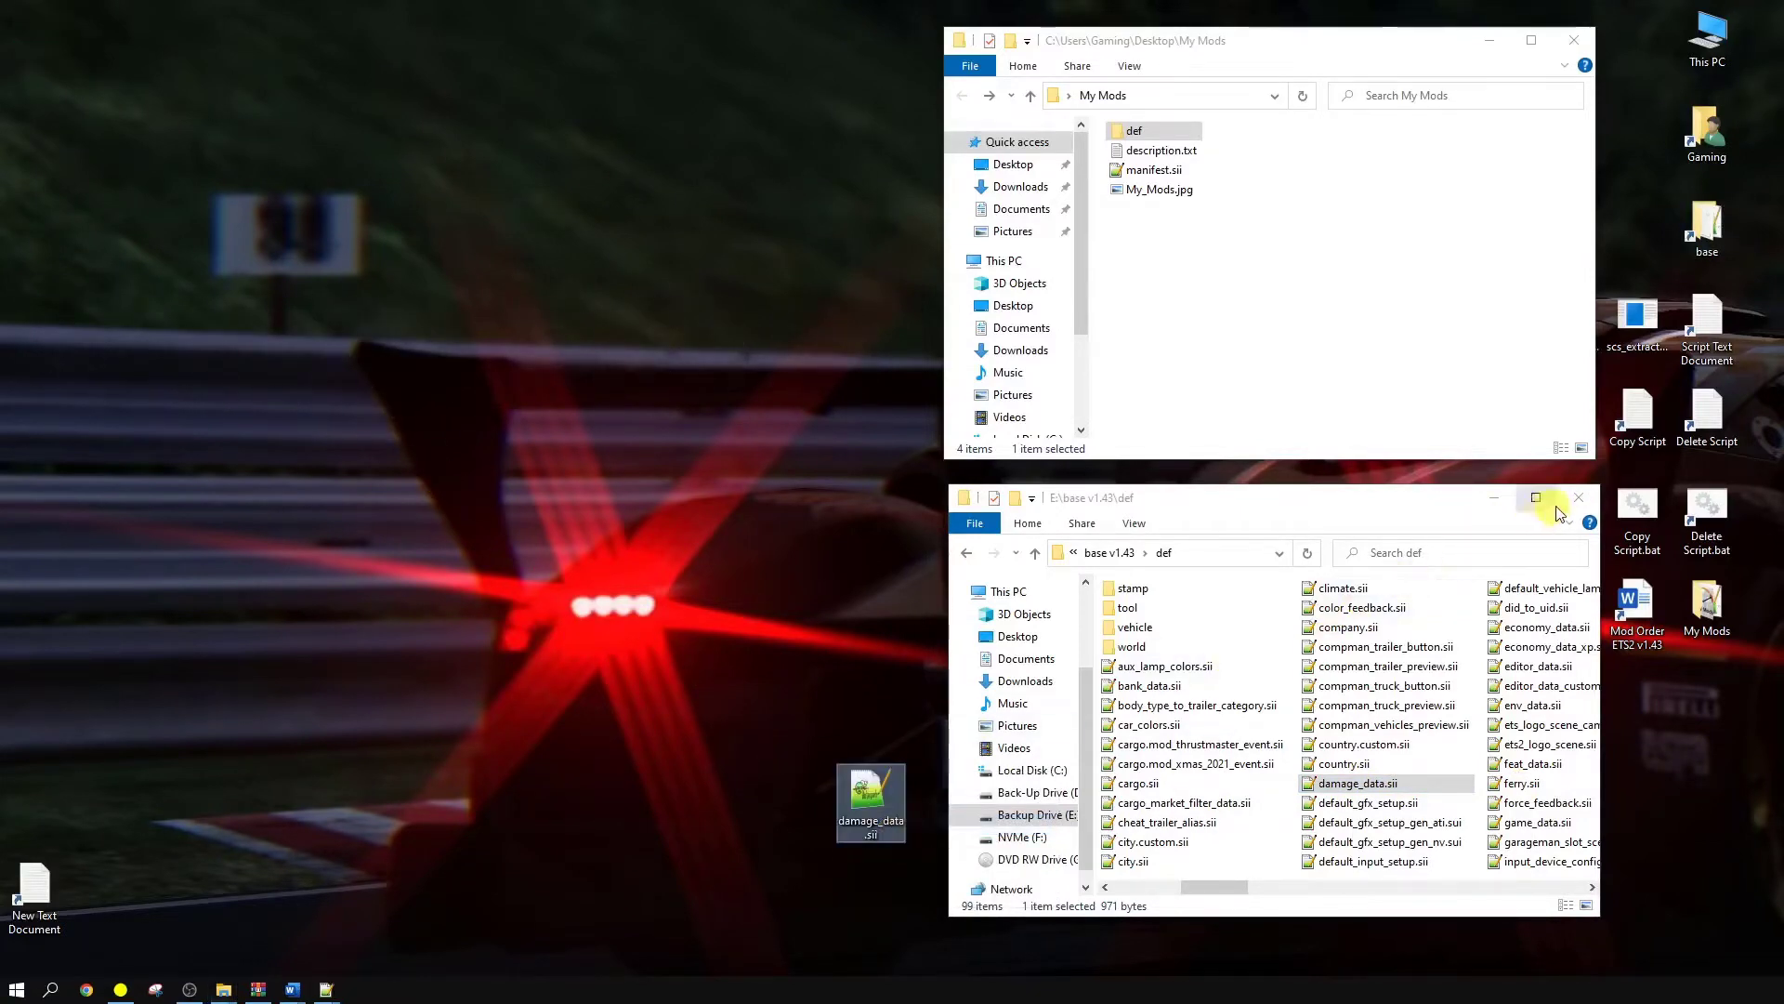
left_click(1580, 498)
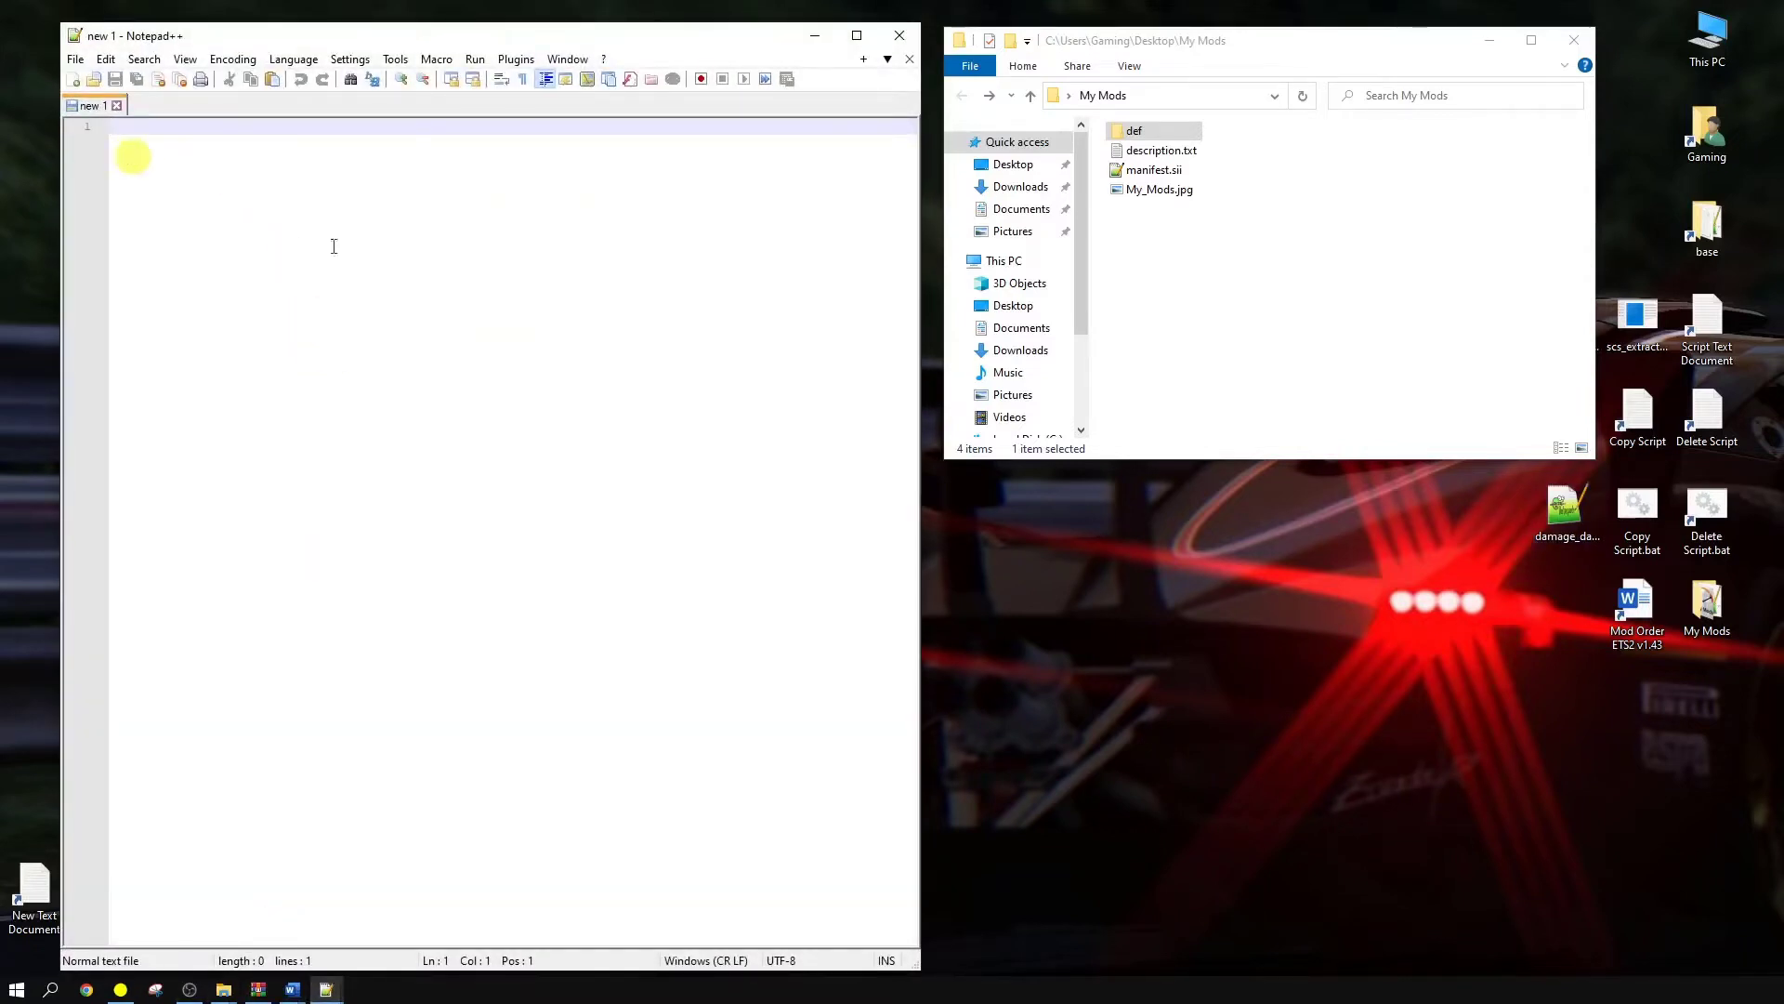
- Load the desktop damage_data.sii in Notepad++ and review its damage and wear entries
double_click(1567, 505)
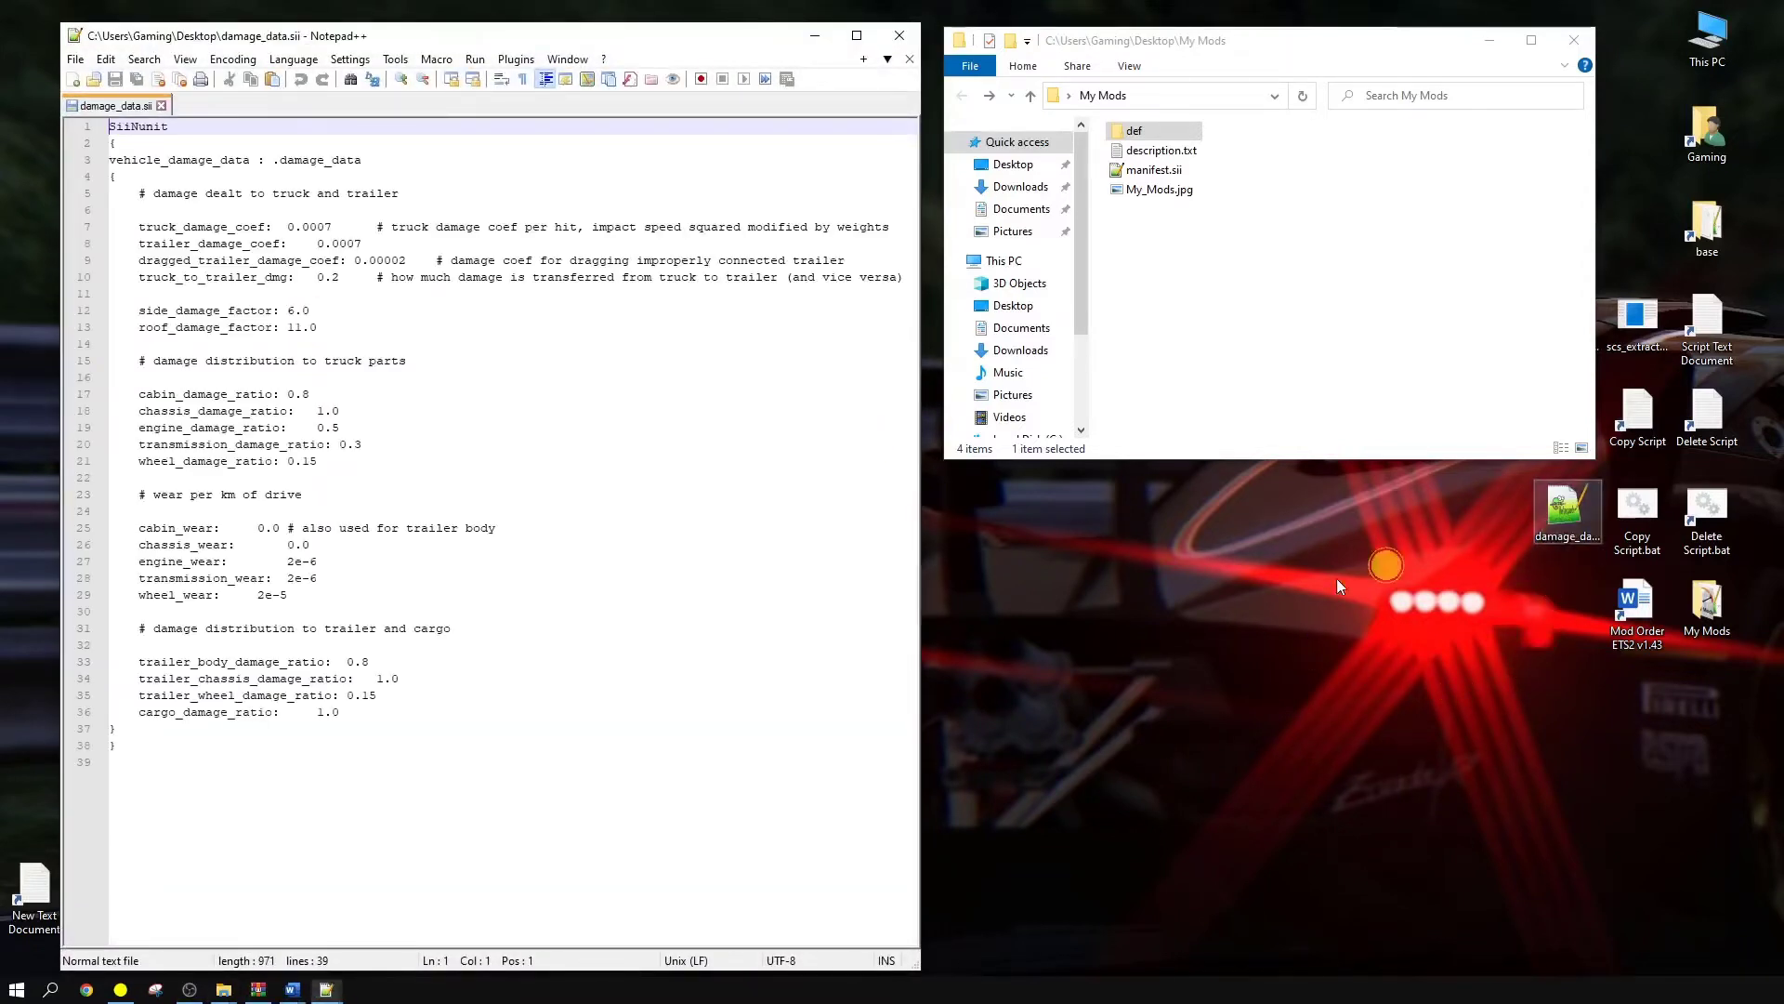
double_click(171, 193)
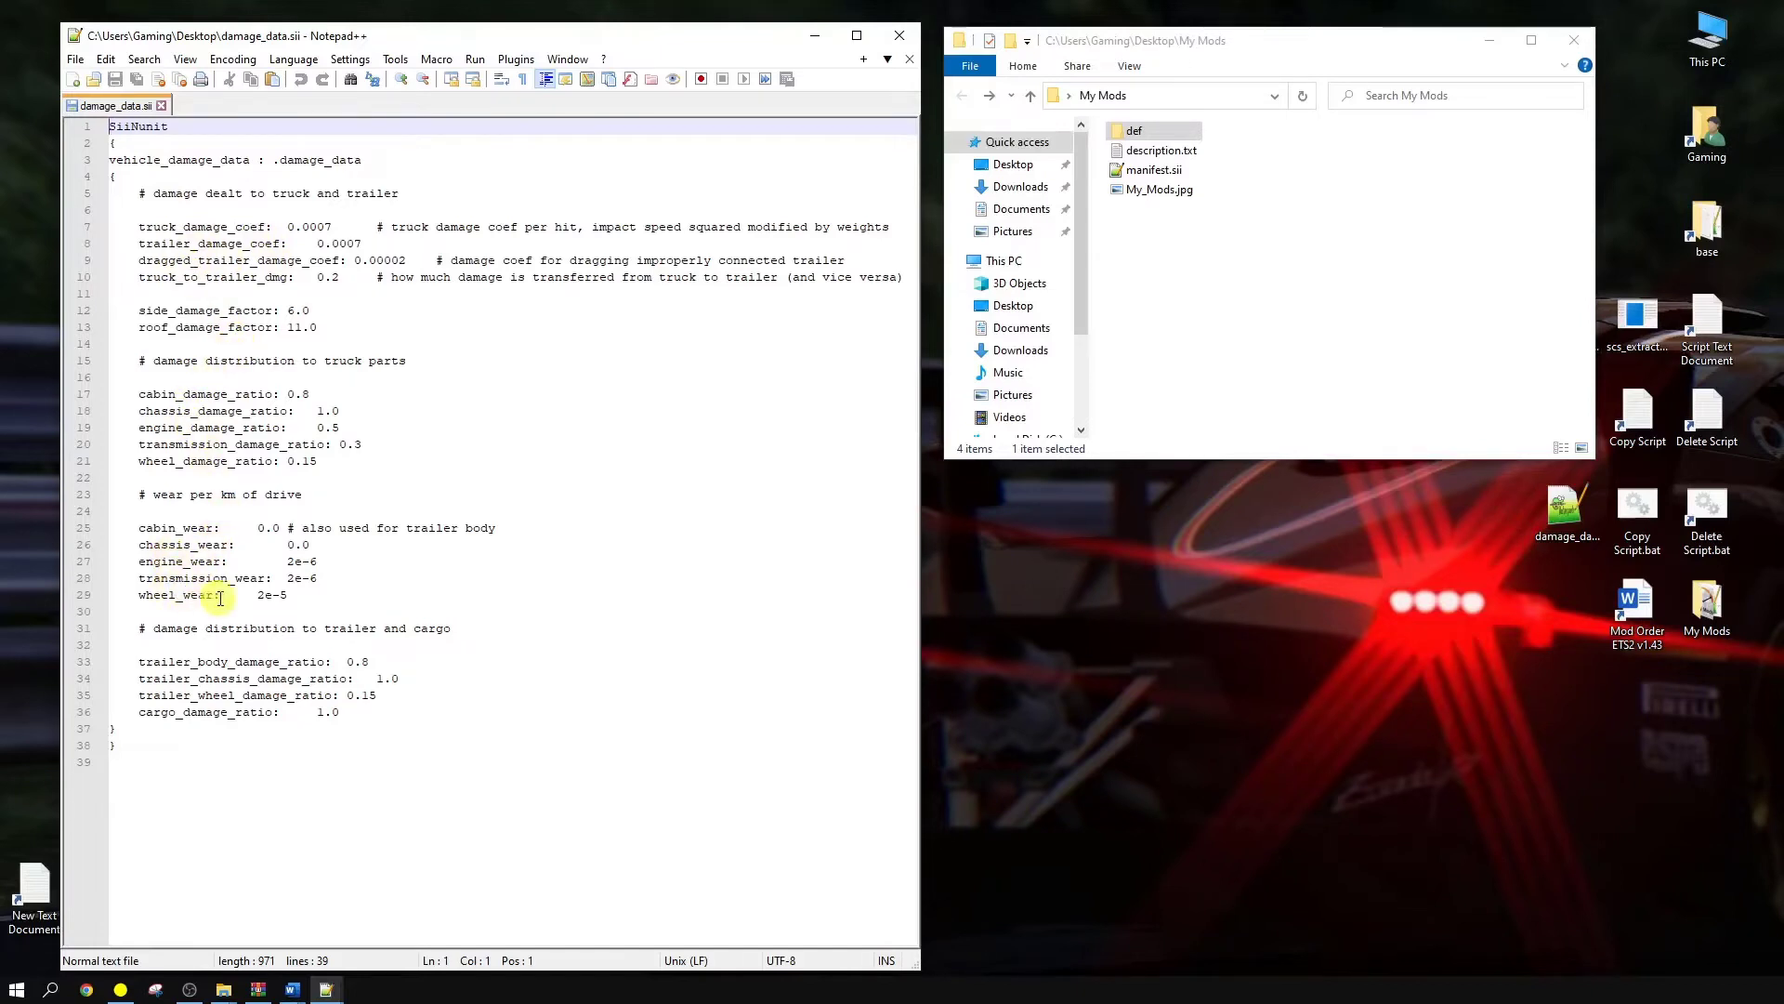
mouse_move(470, 715)
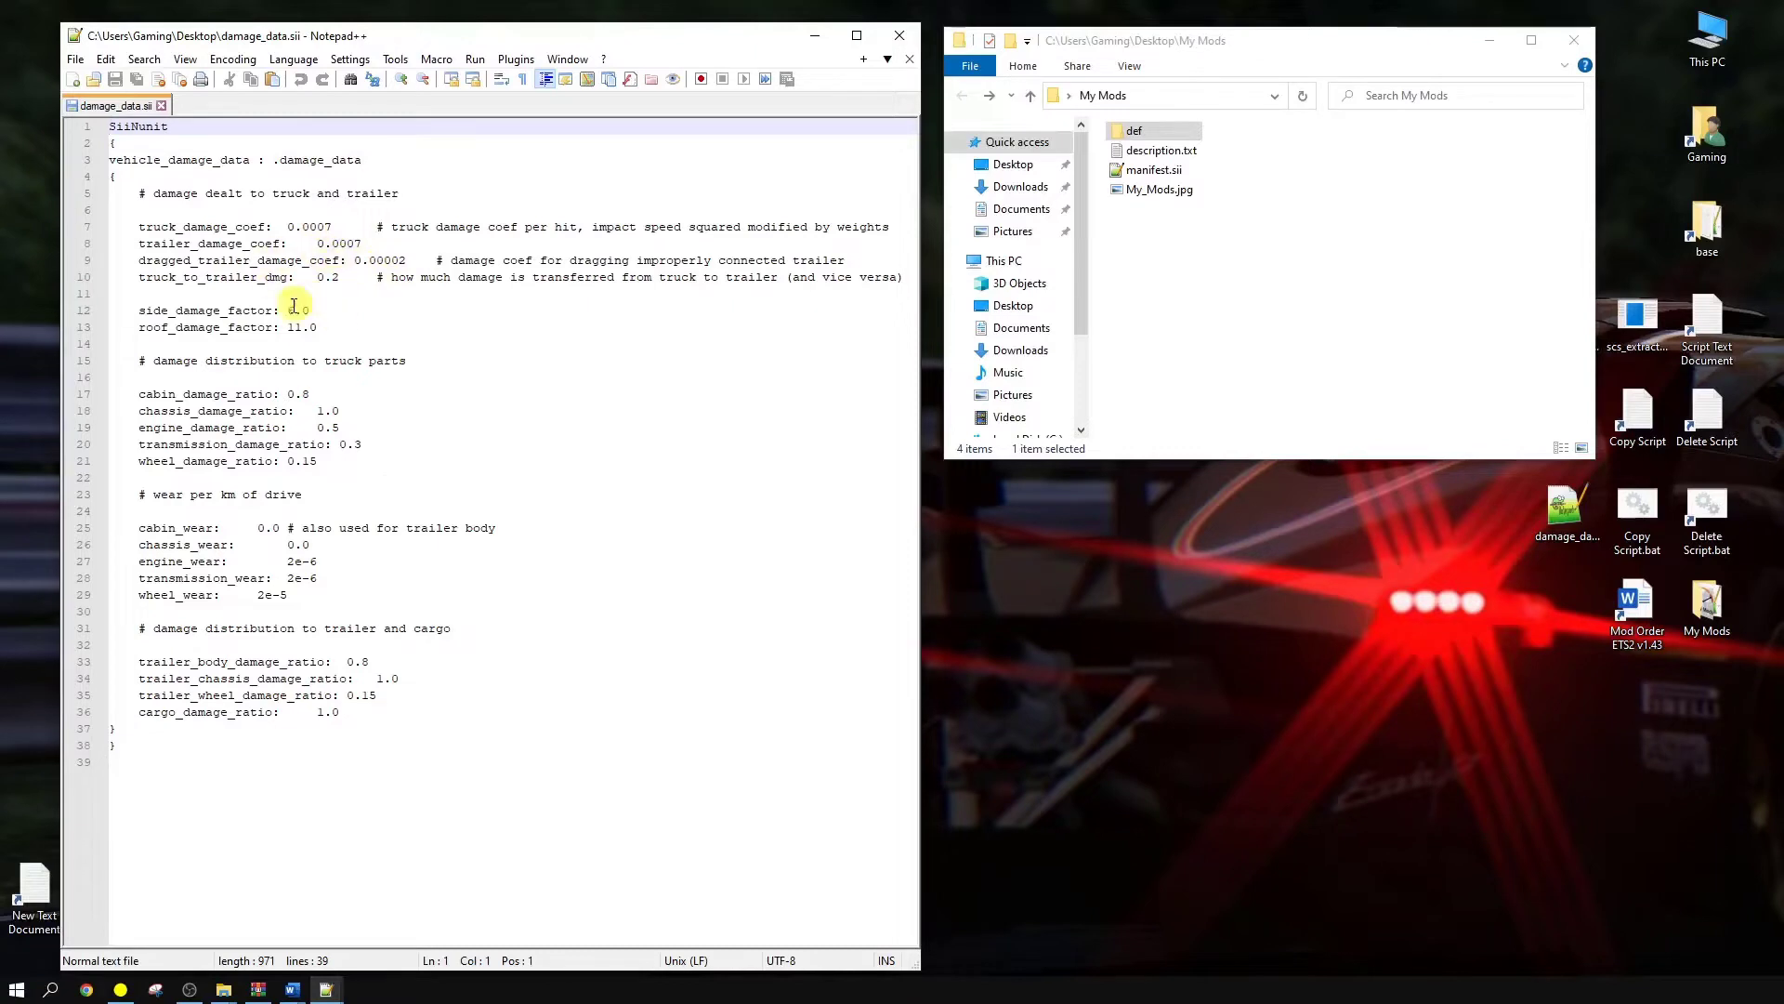
type("6.0")
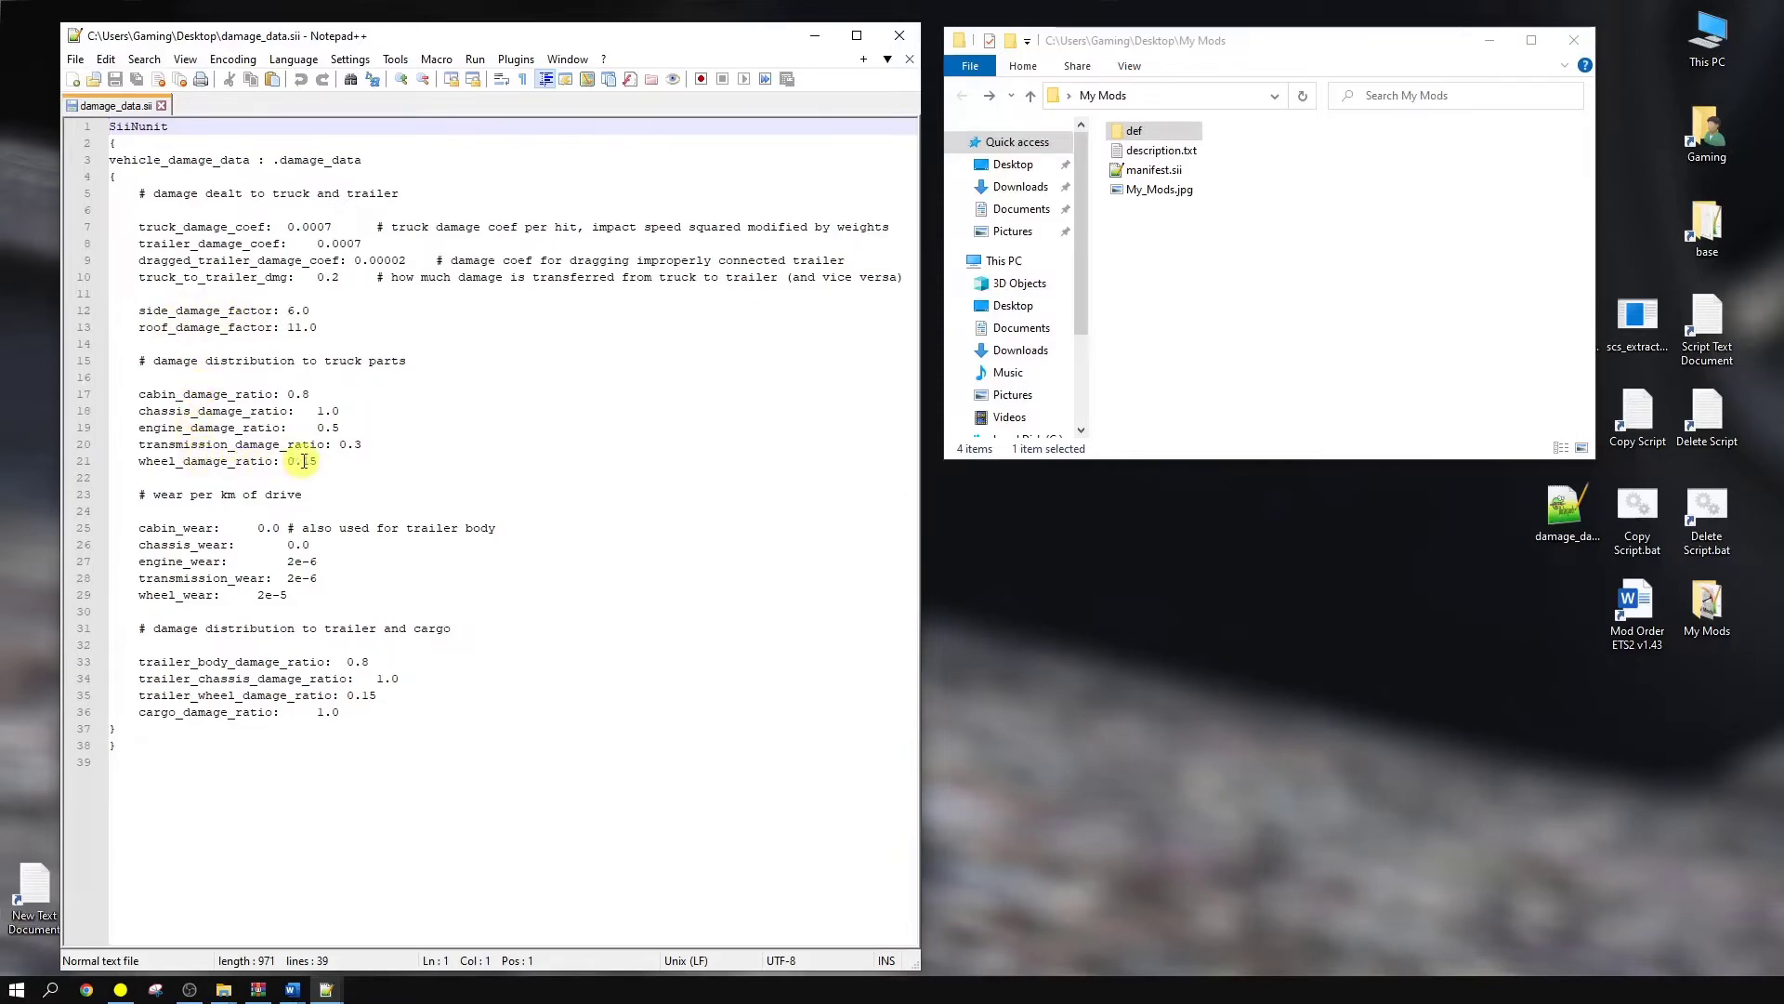
left_click(176, 509)
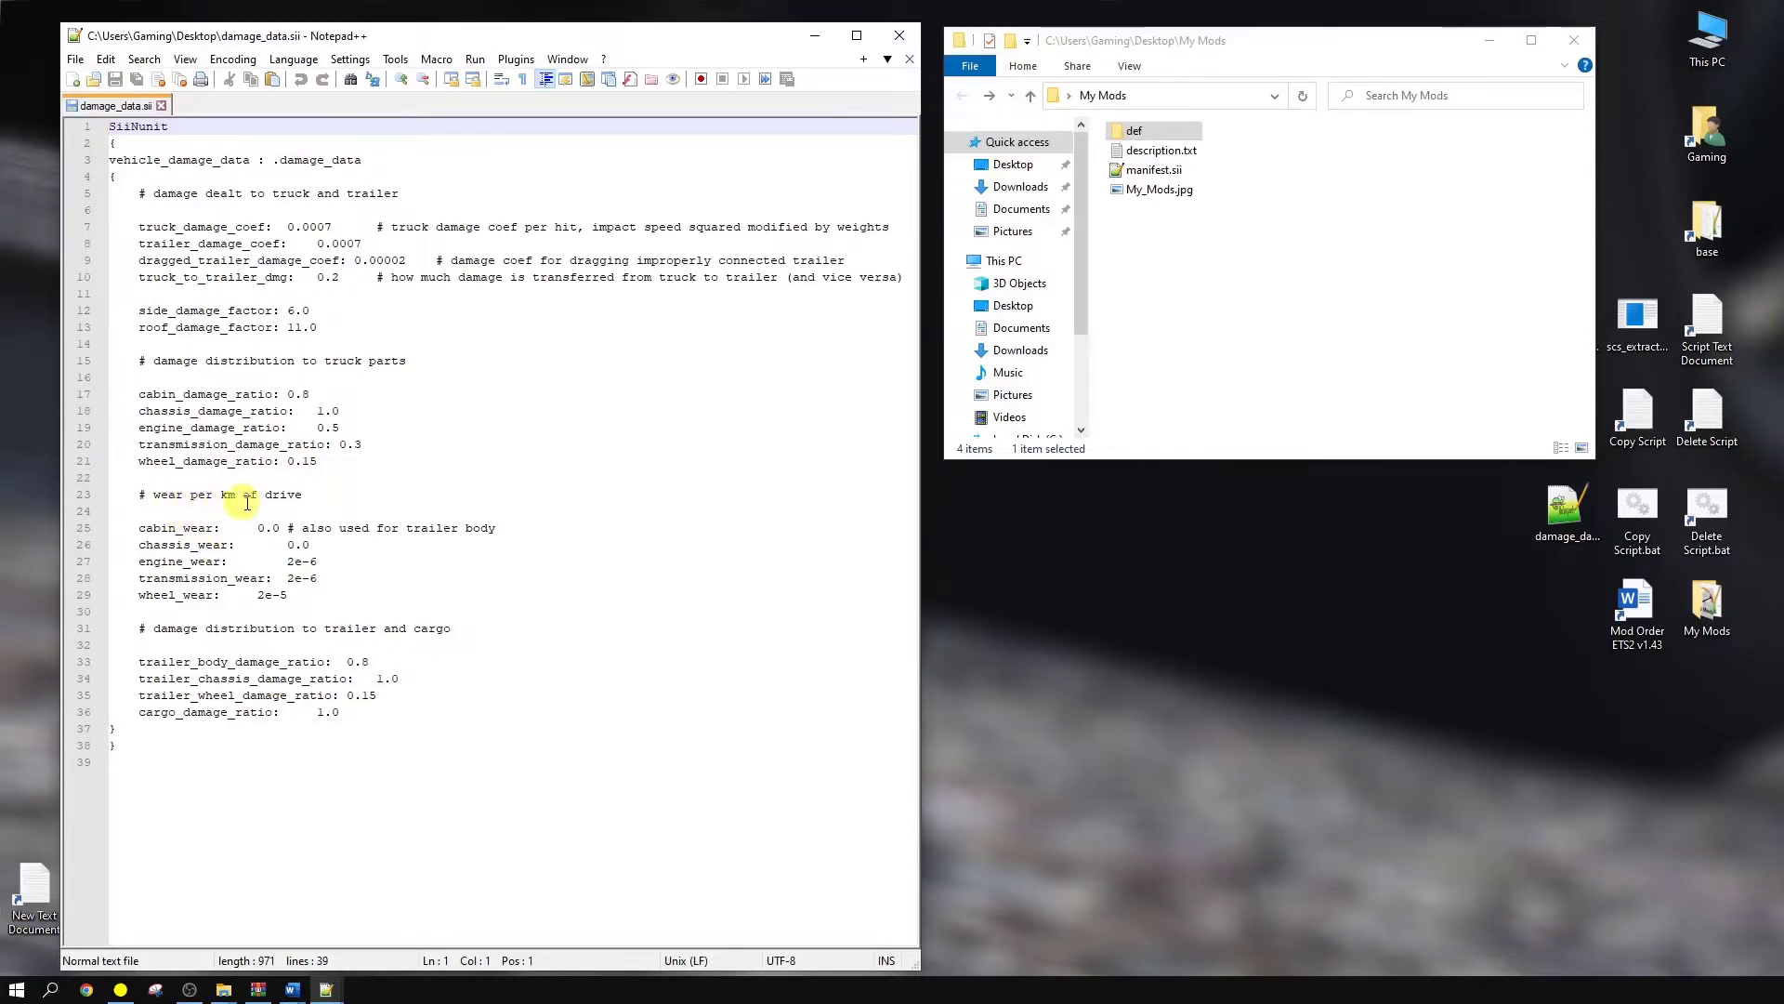
mouse_move(272, 561)
type("1")
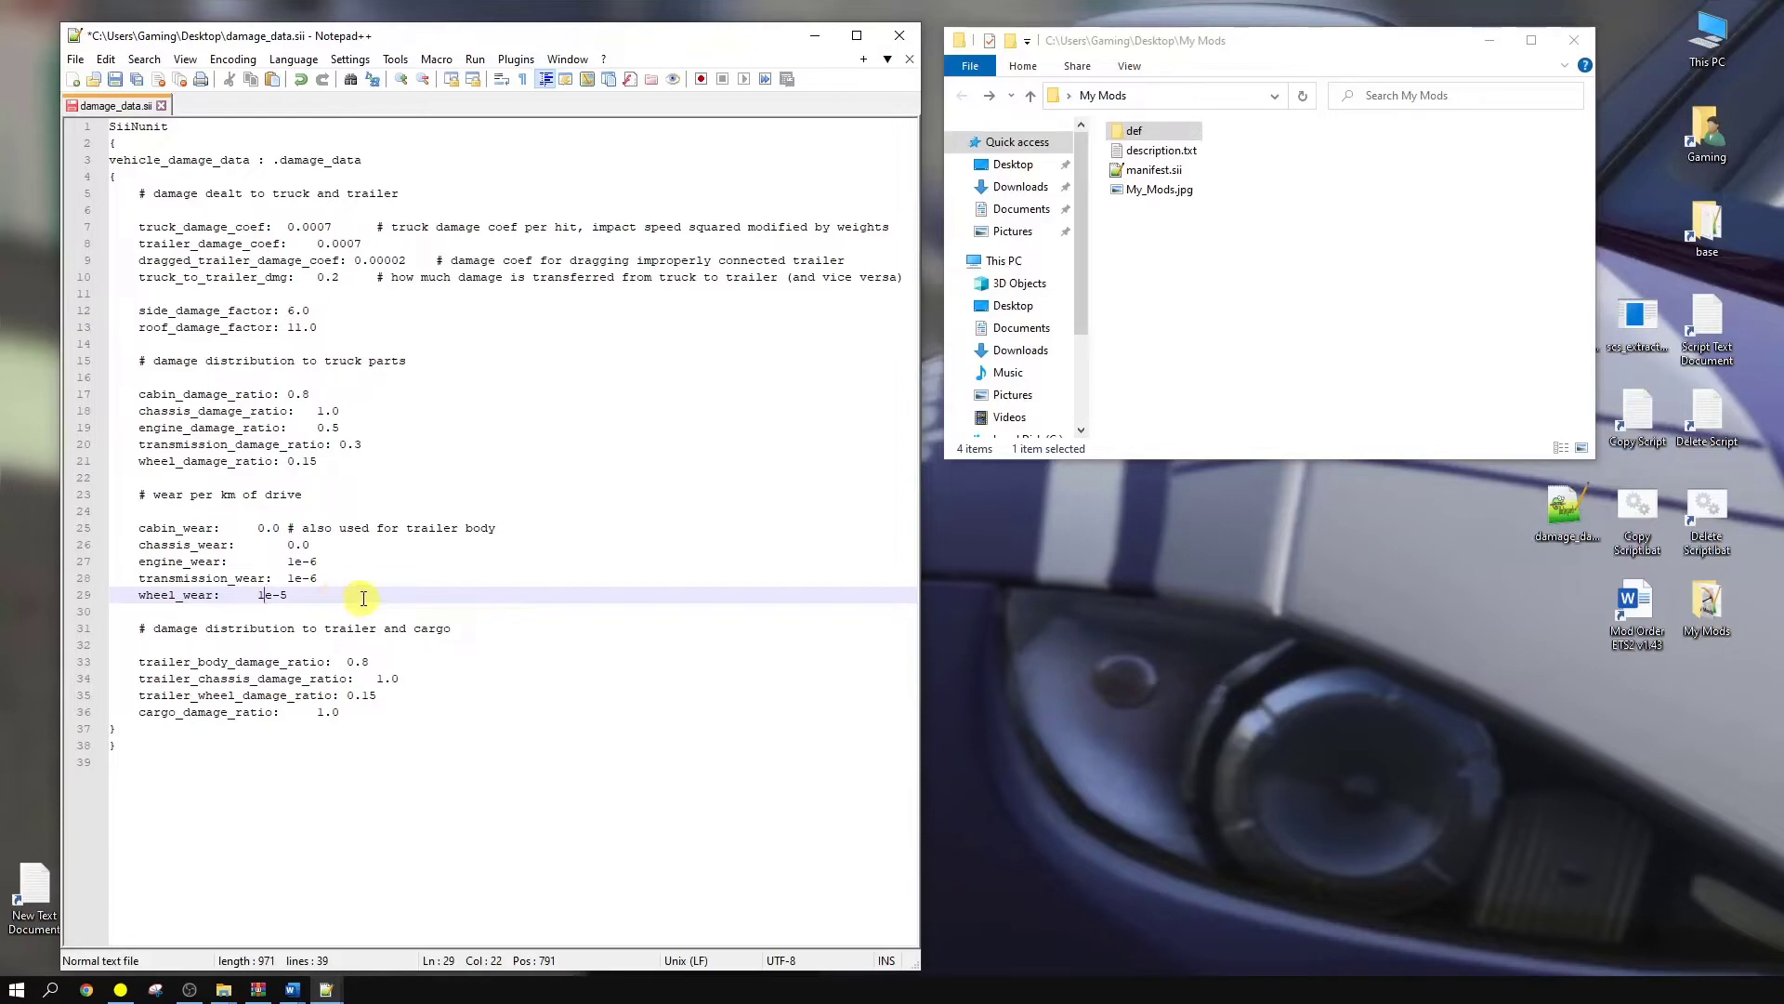
mouse_move(505, 627)
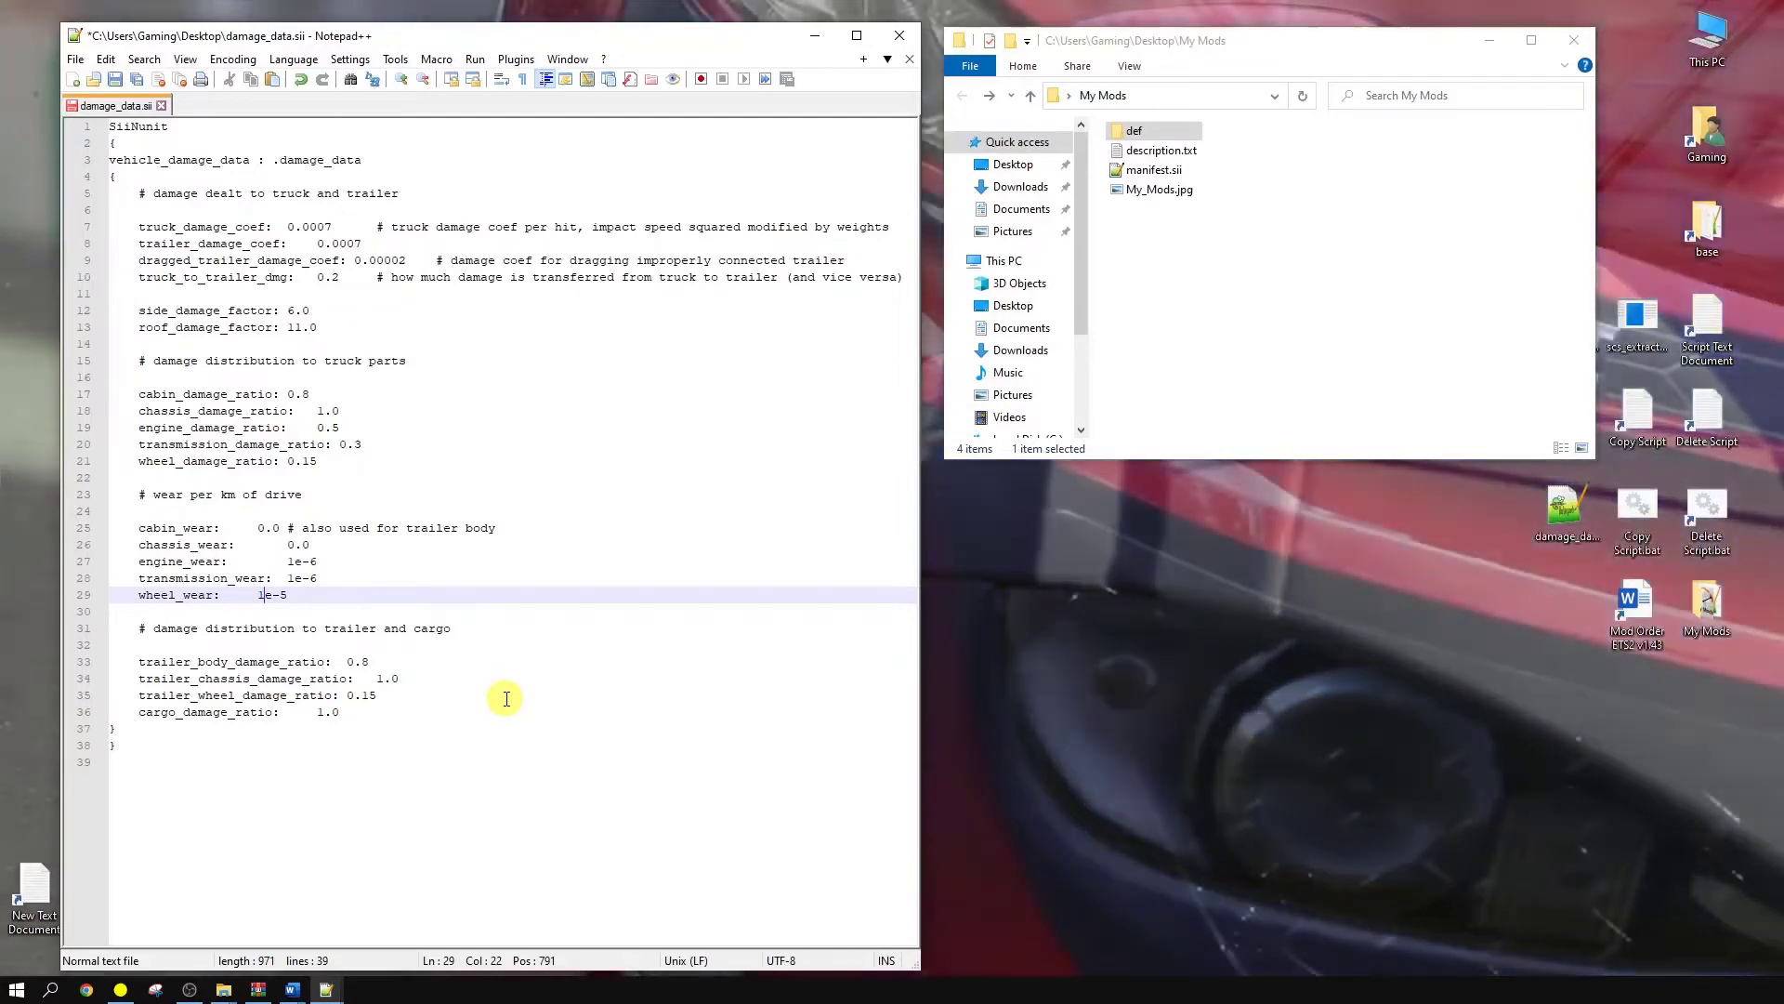
mouse_move(471, 699)
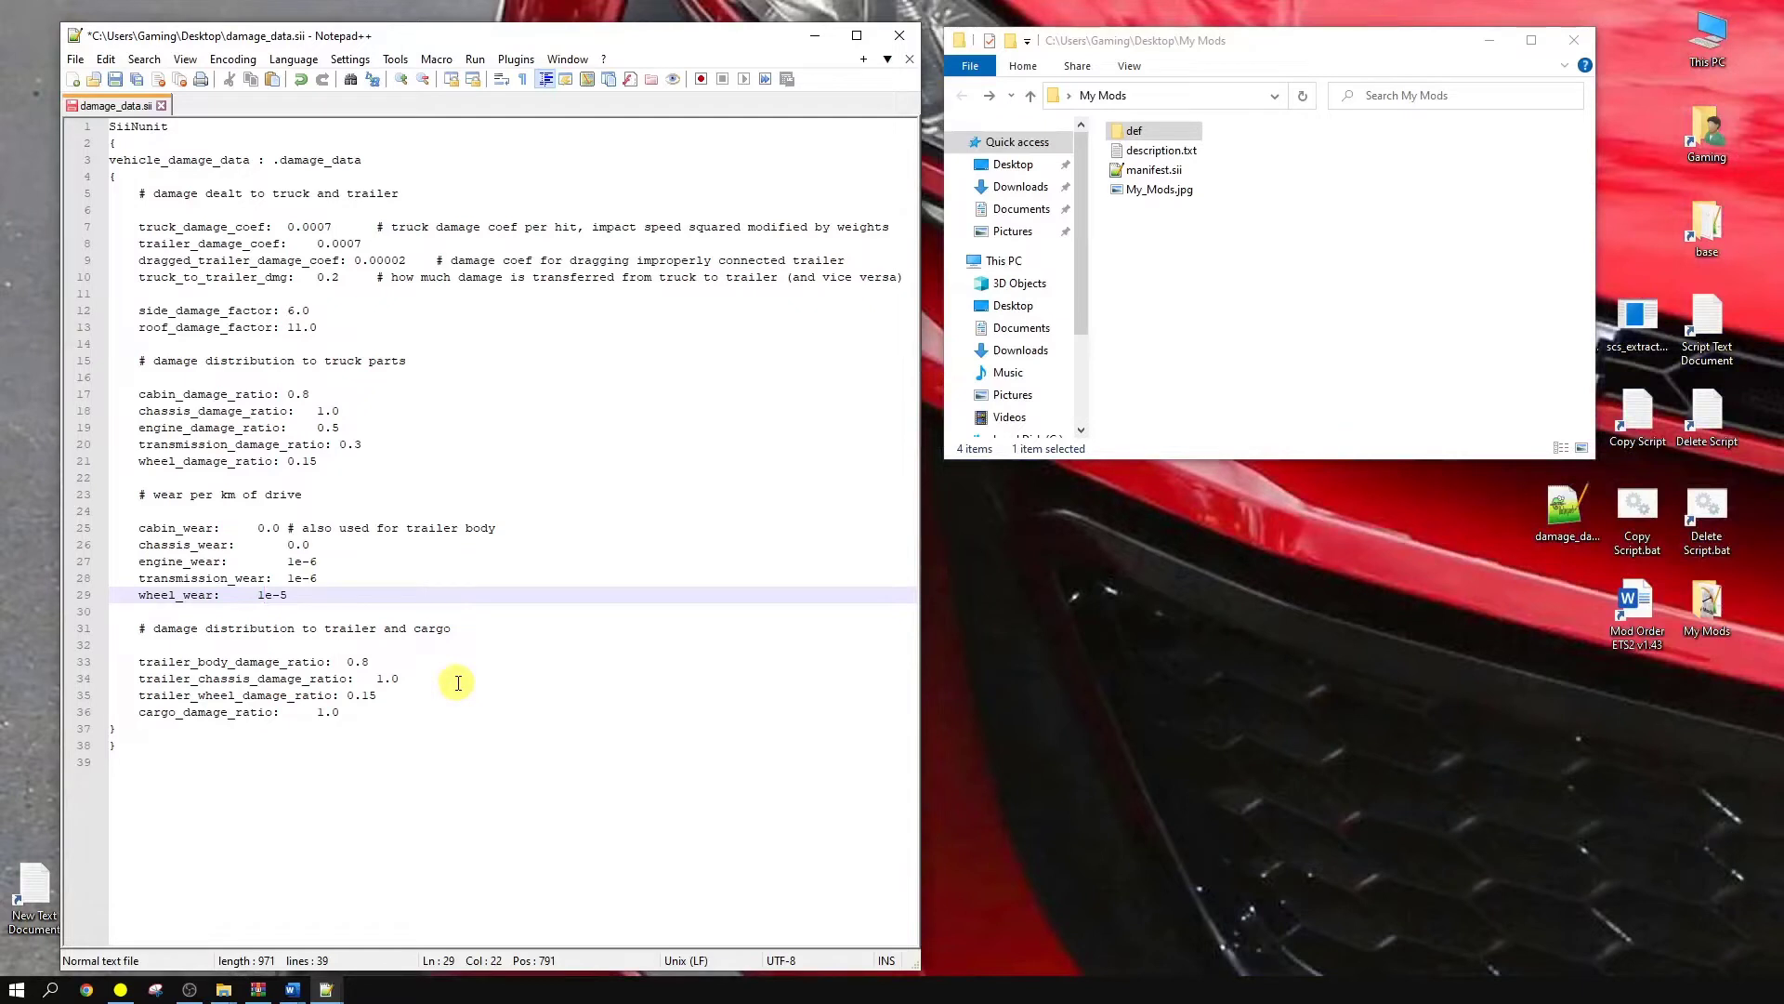
mouse_move(487, 686)
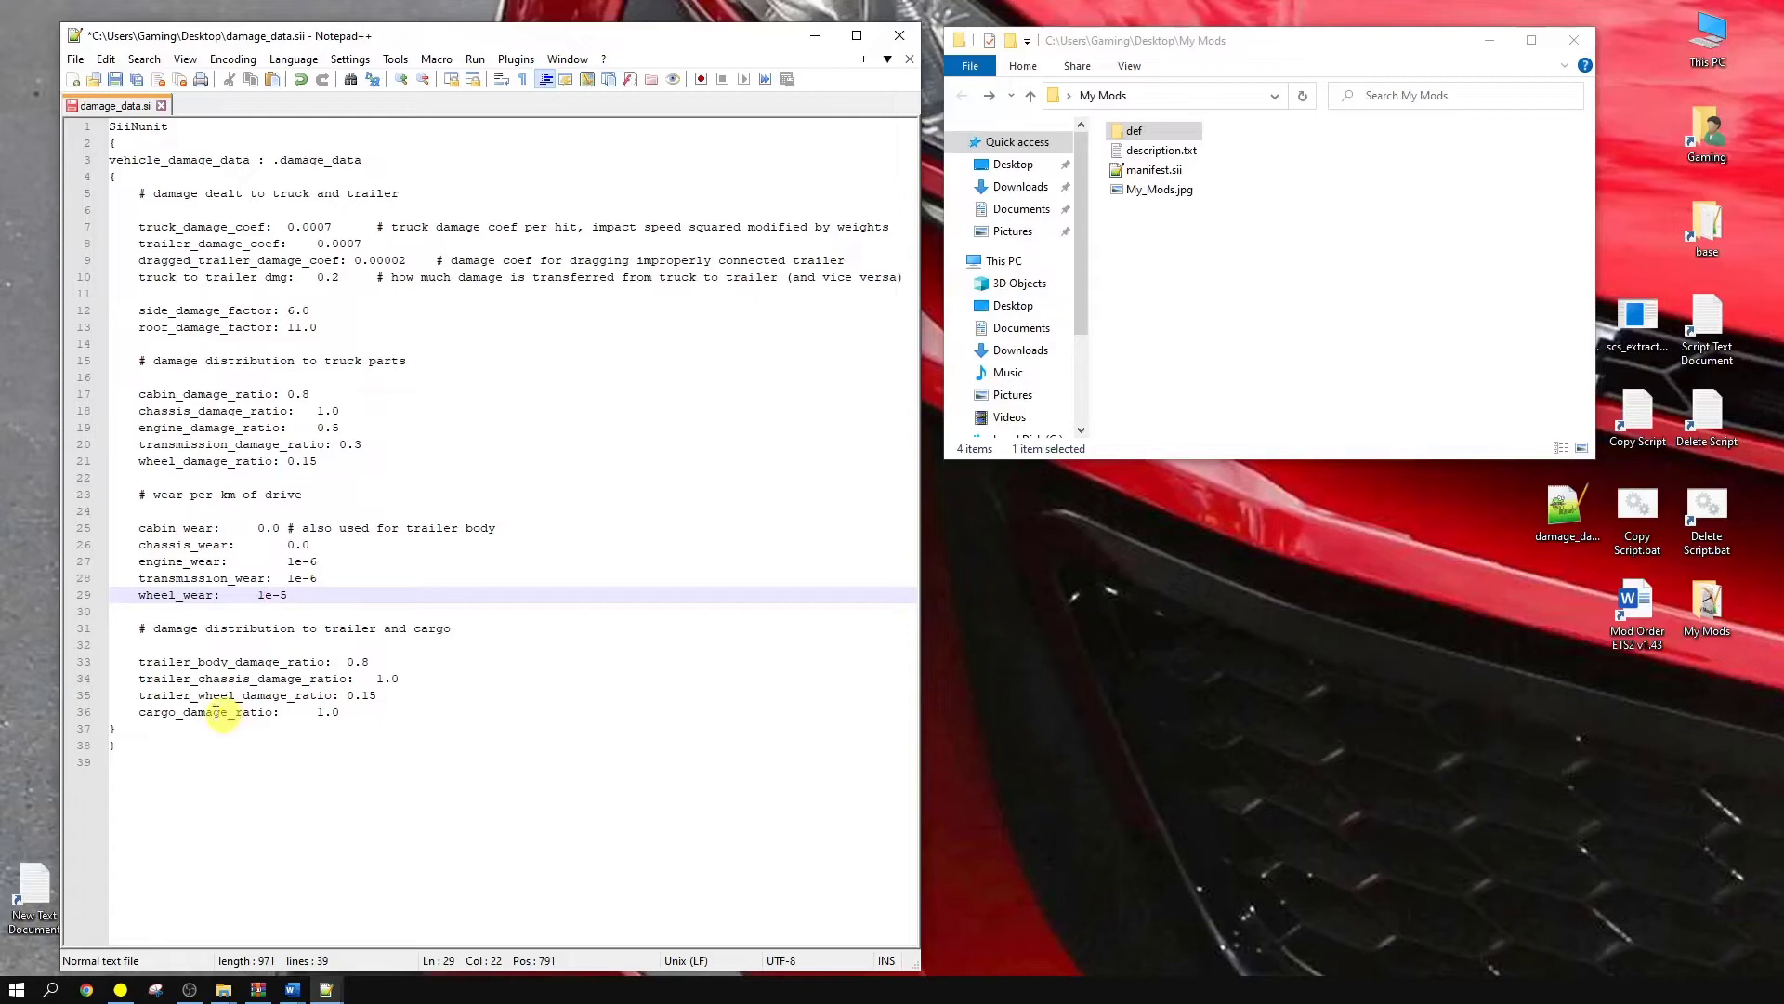
mouse_move(383, 671)
type("0")
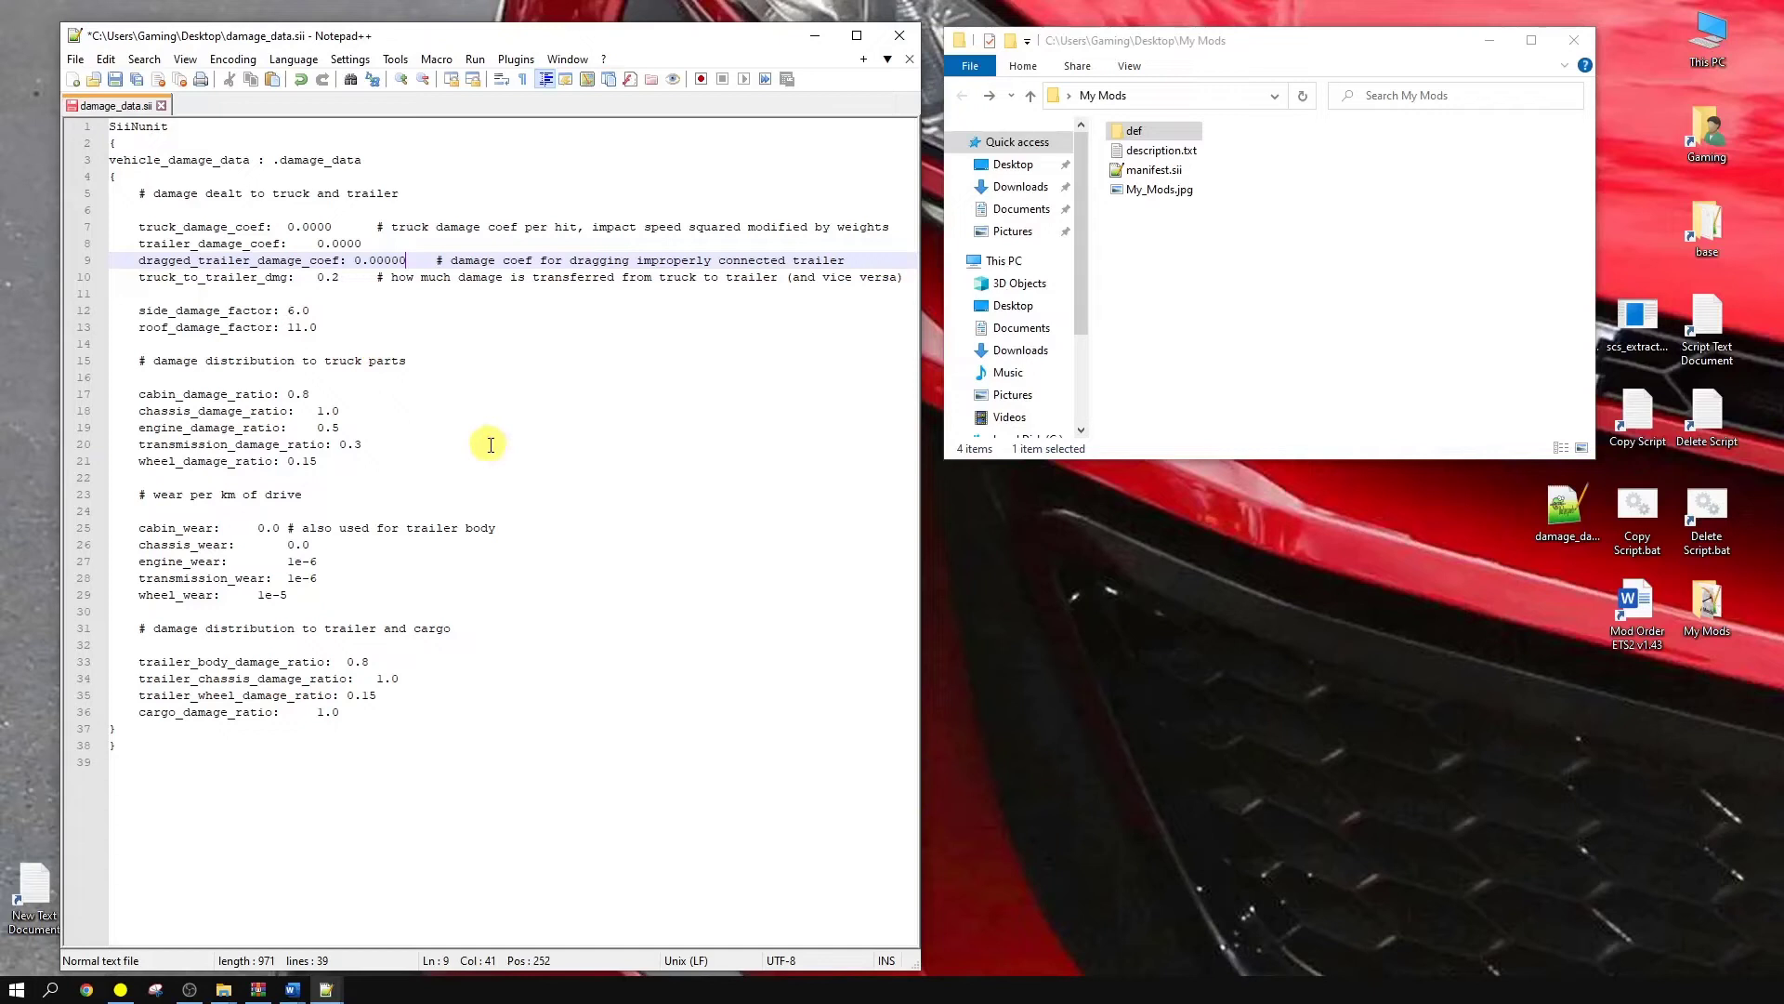
mouse_move(425, 399)
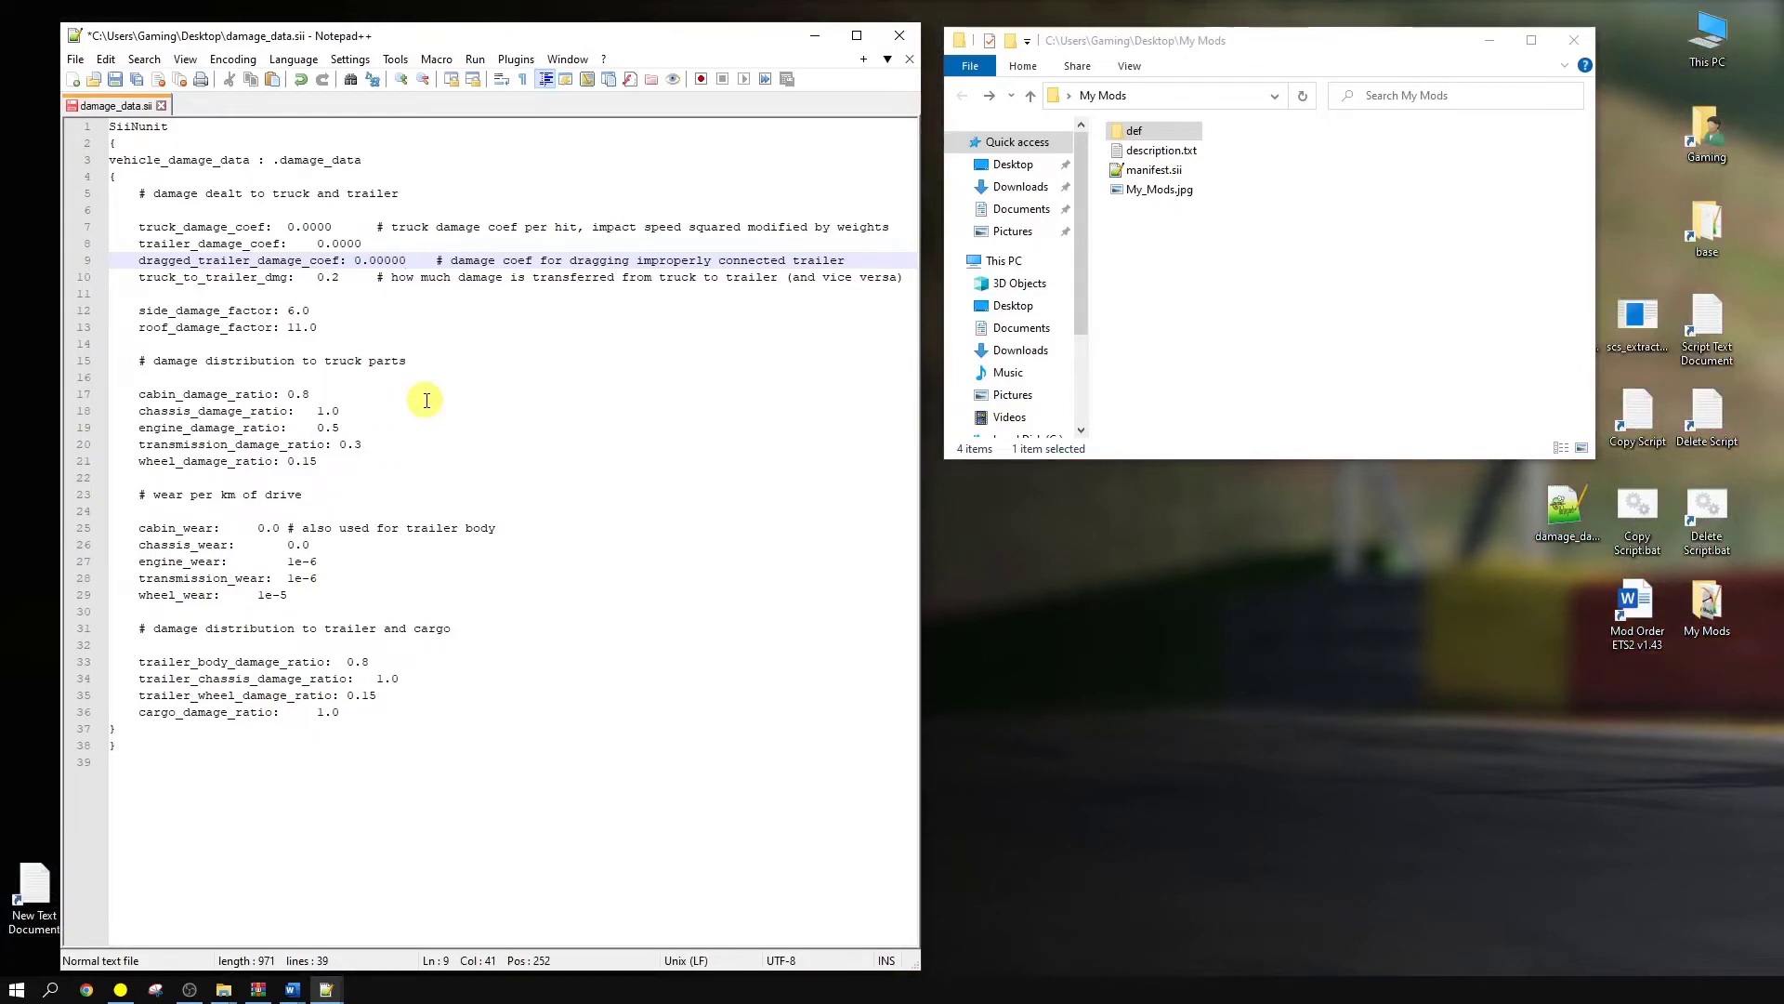
- Zero all damage coefficients, factors and part/cargo ratios in damage_data.sii and save
left_click(403, 260)
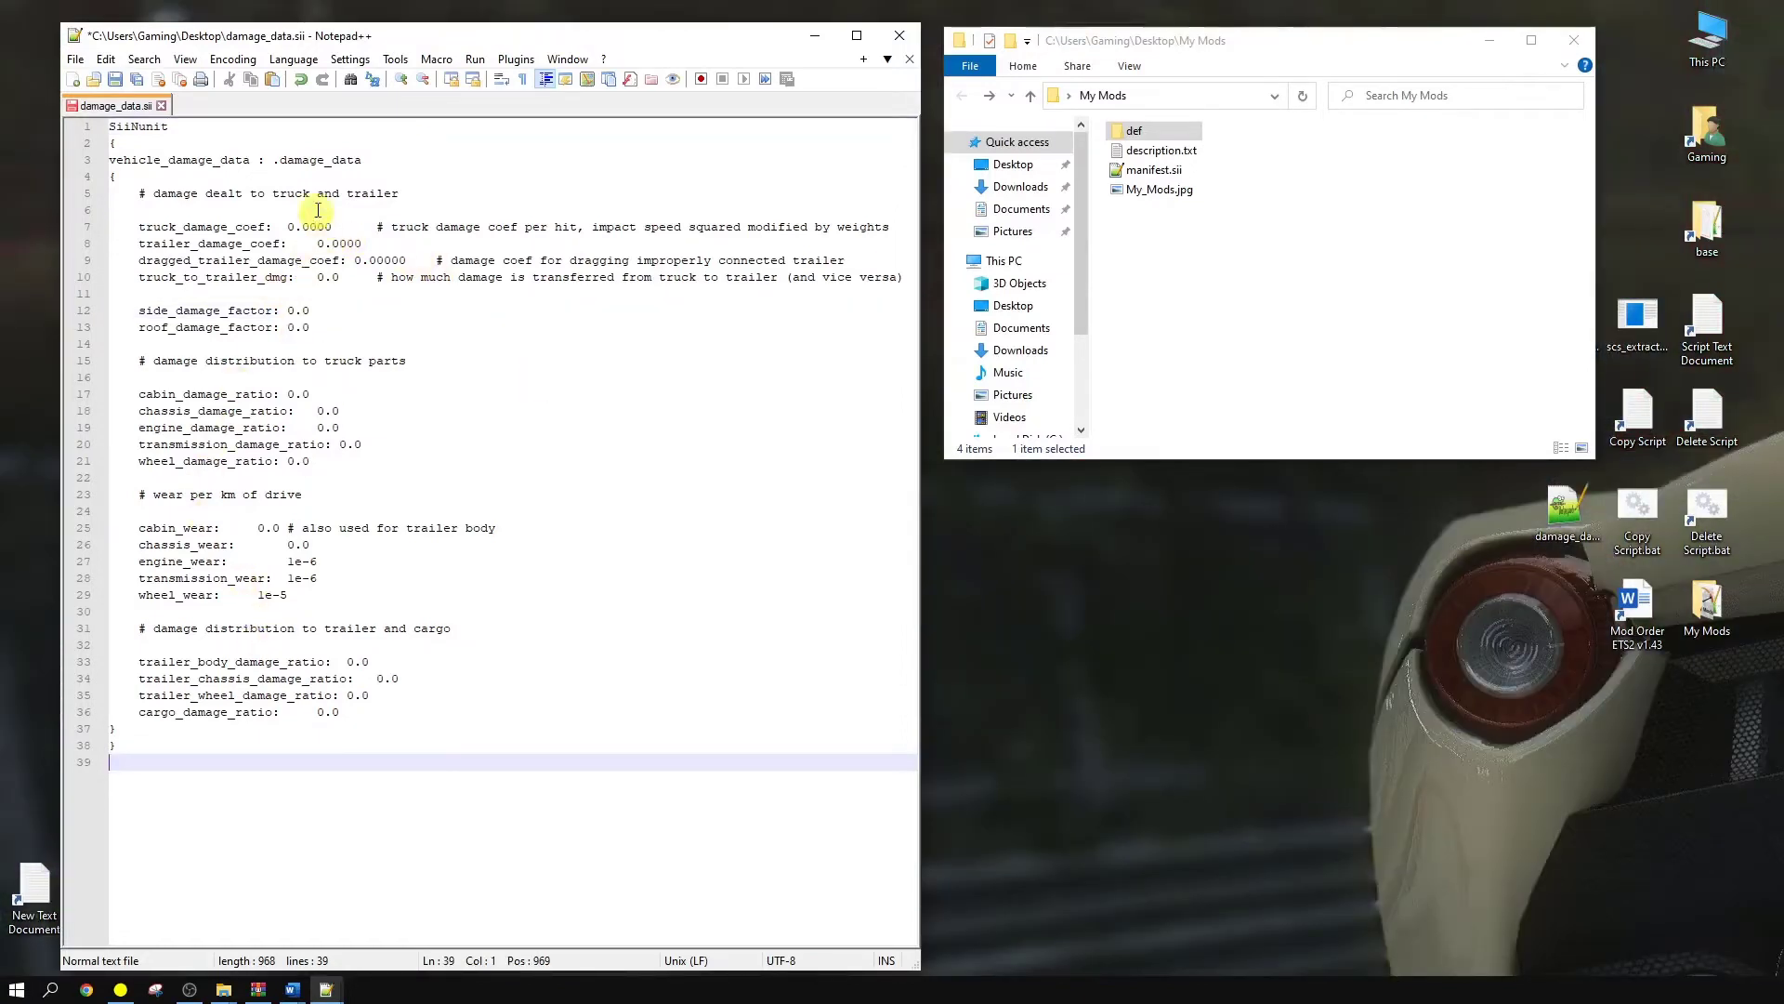
mouse_move(300, 545)
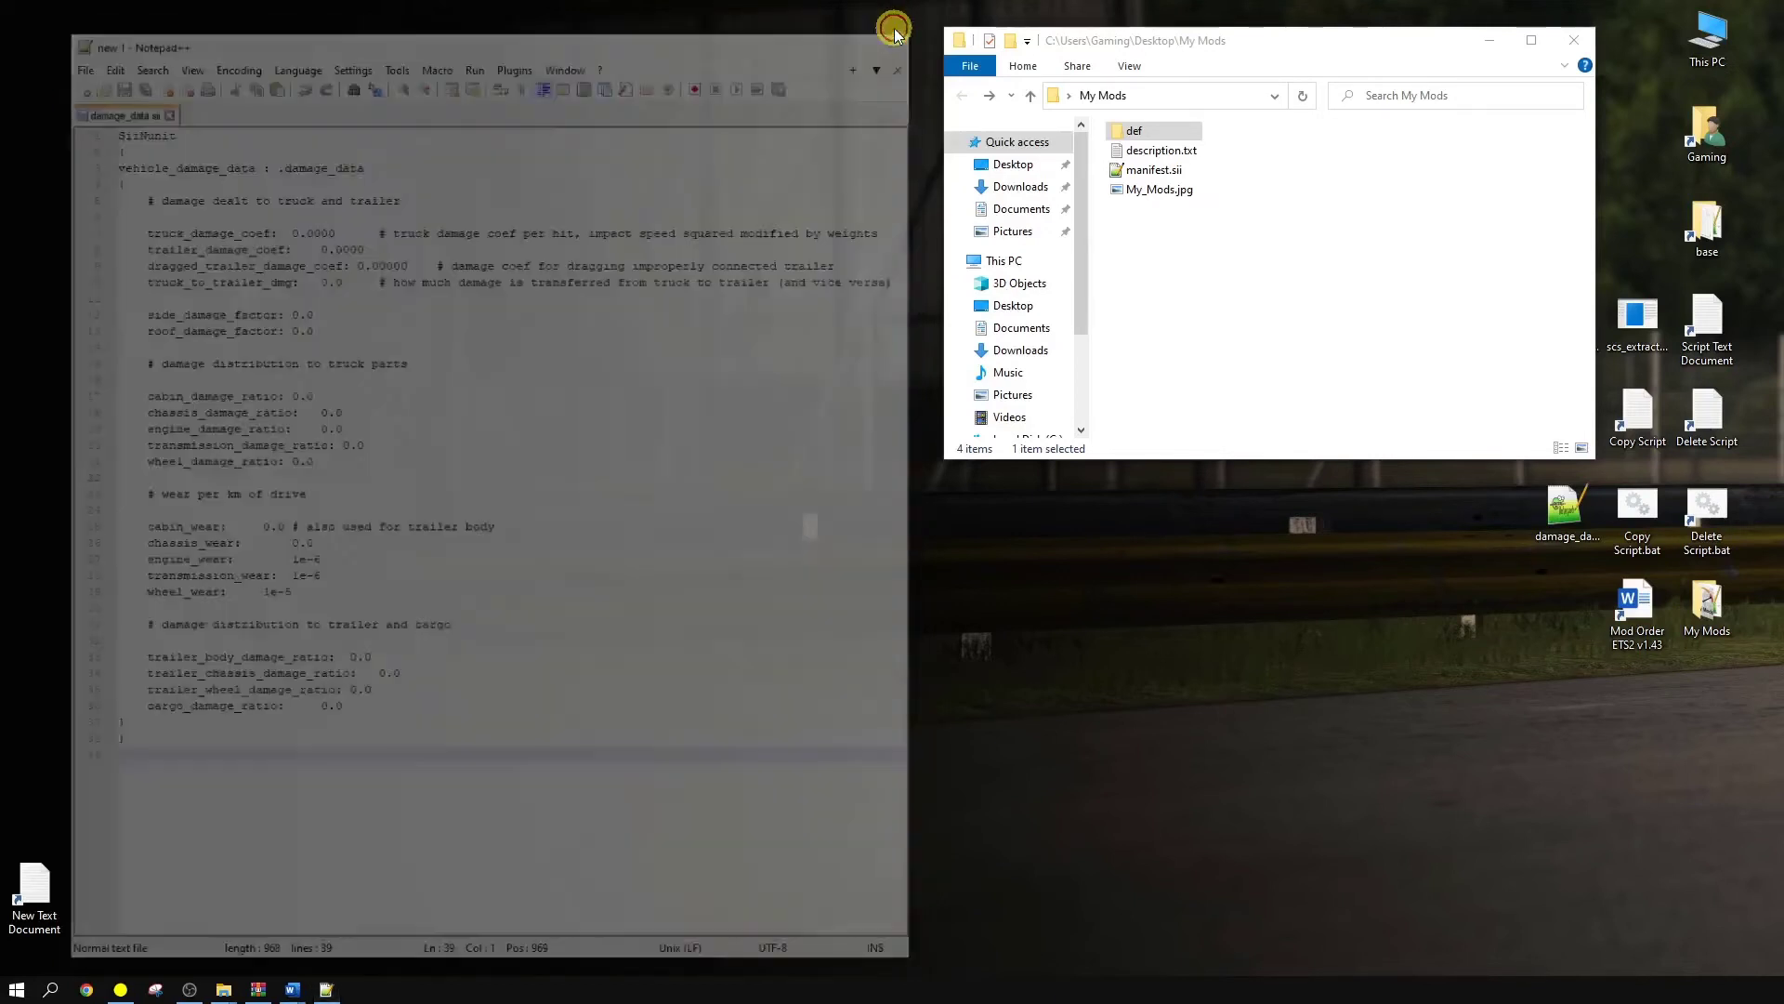
- Move the edited damage_data.sii from the desktop into the My Mods def folder
left_click(1134, 130)
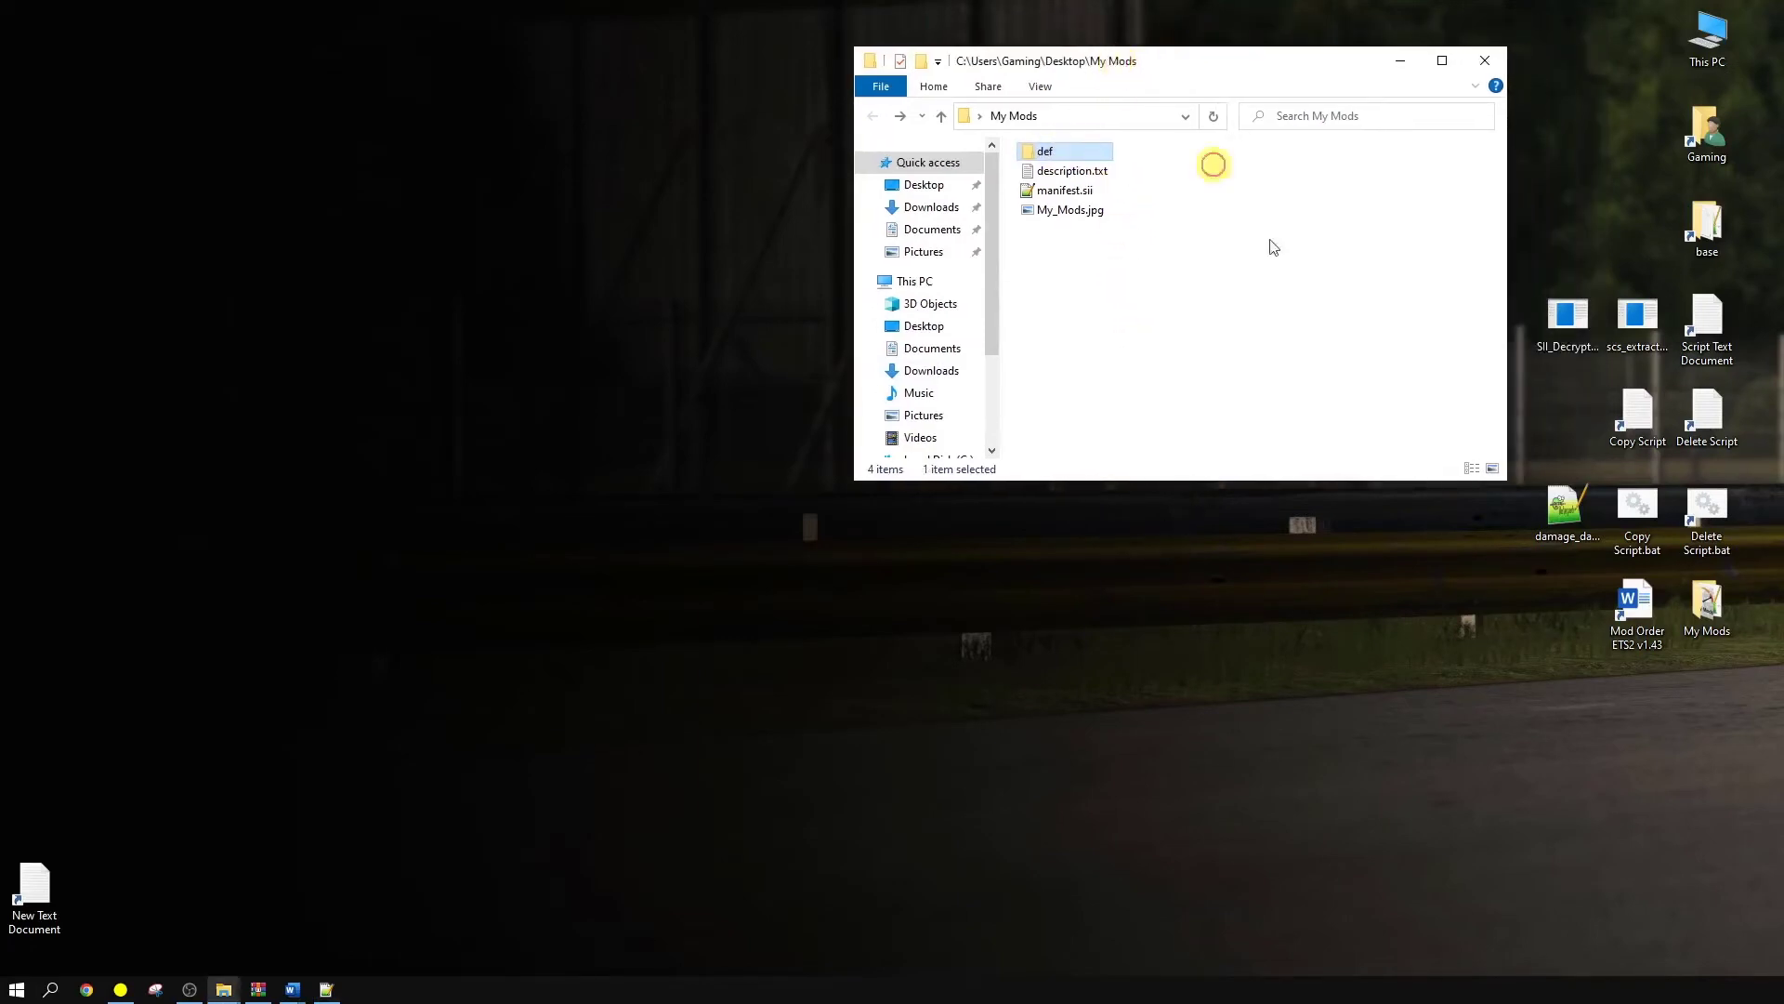
double_click(1045, 151)
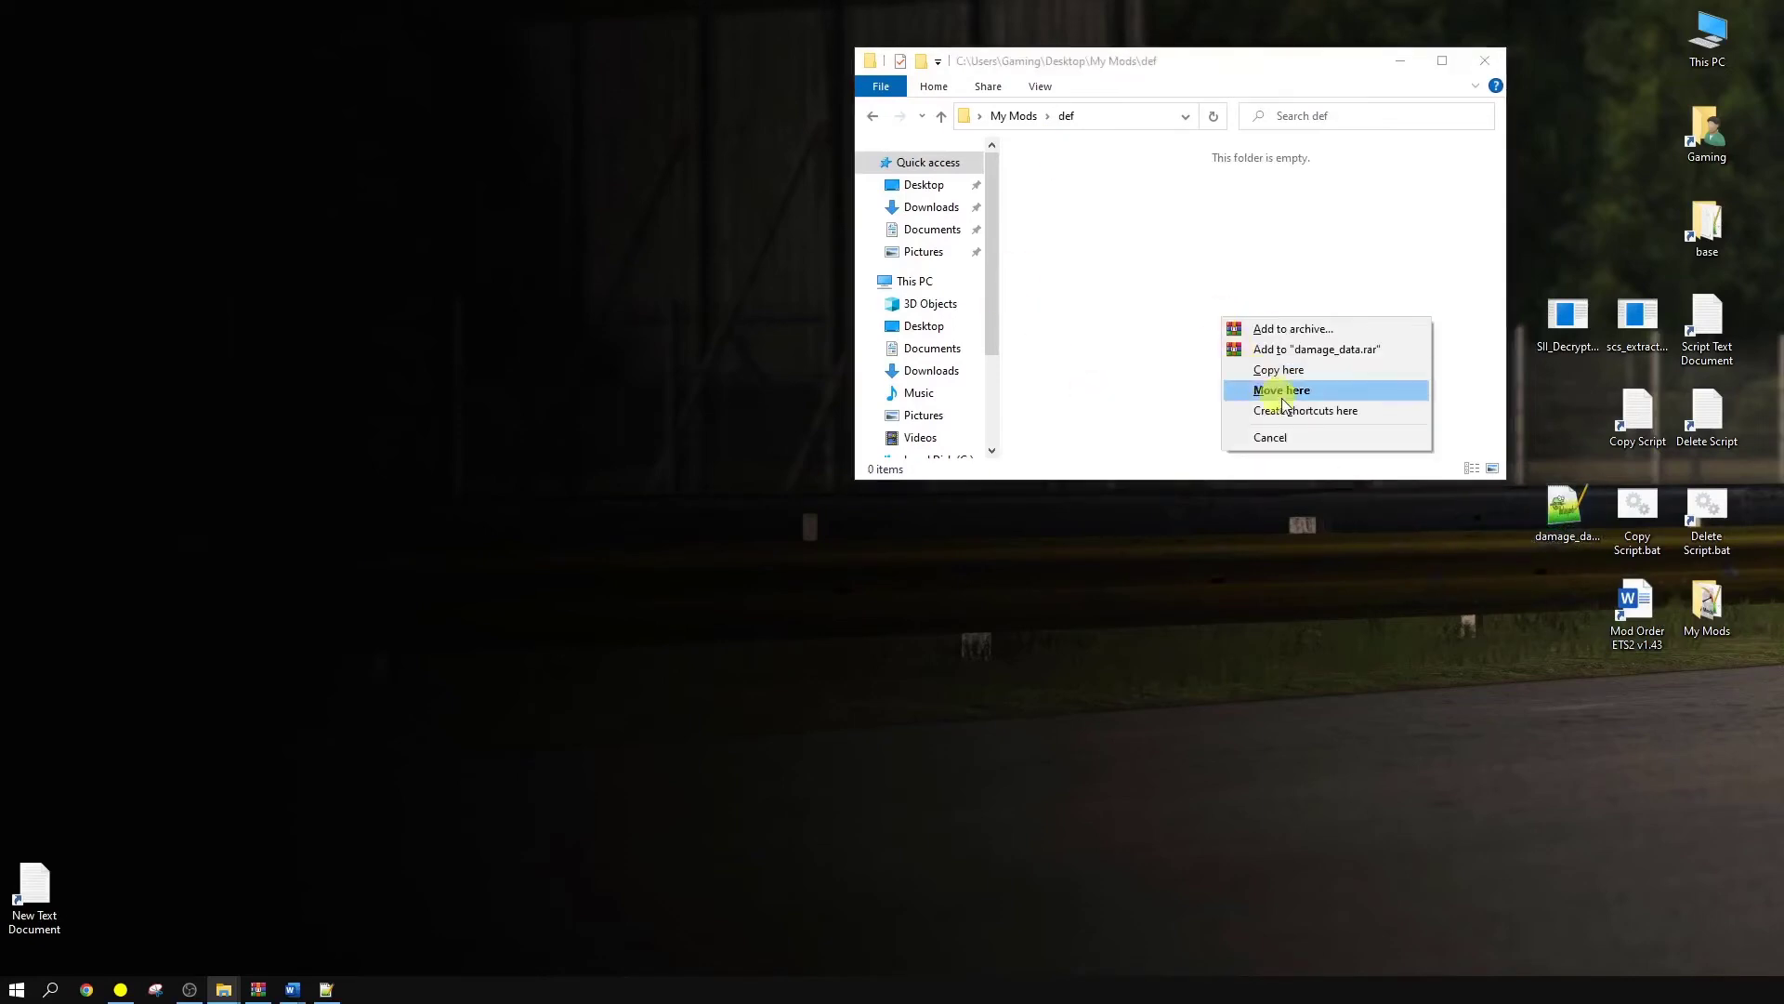
left_click(1281, 390)
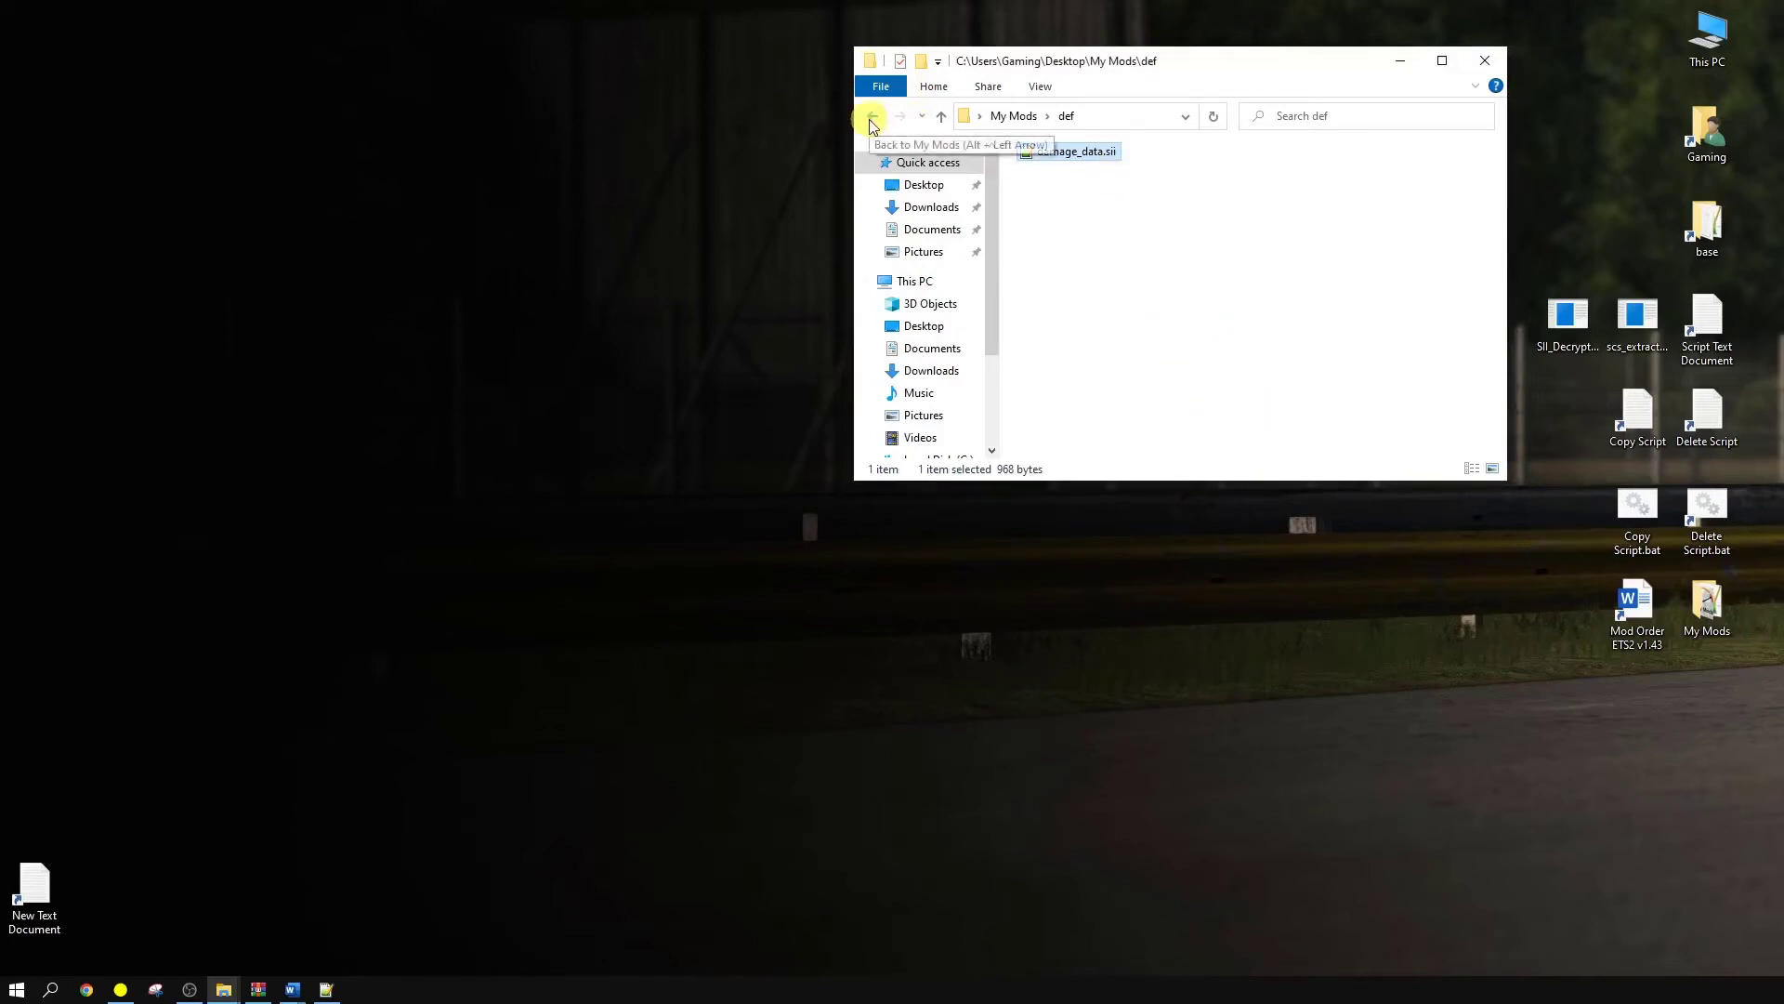
left_click(872, 115)
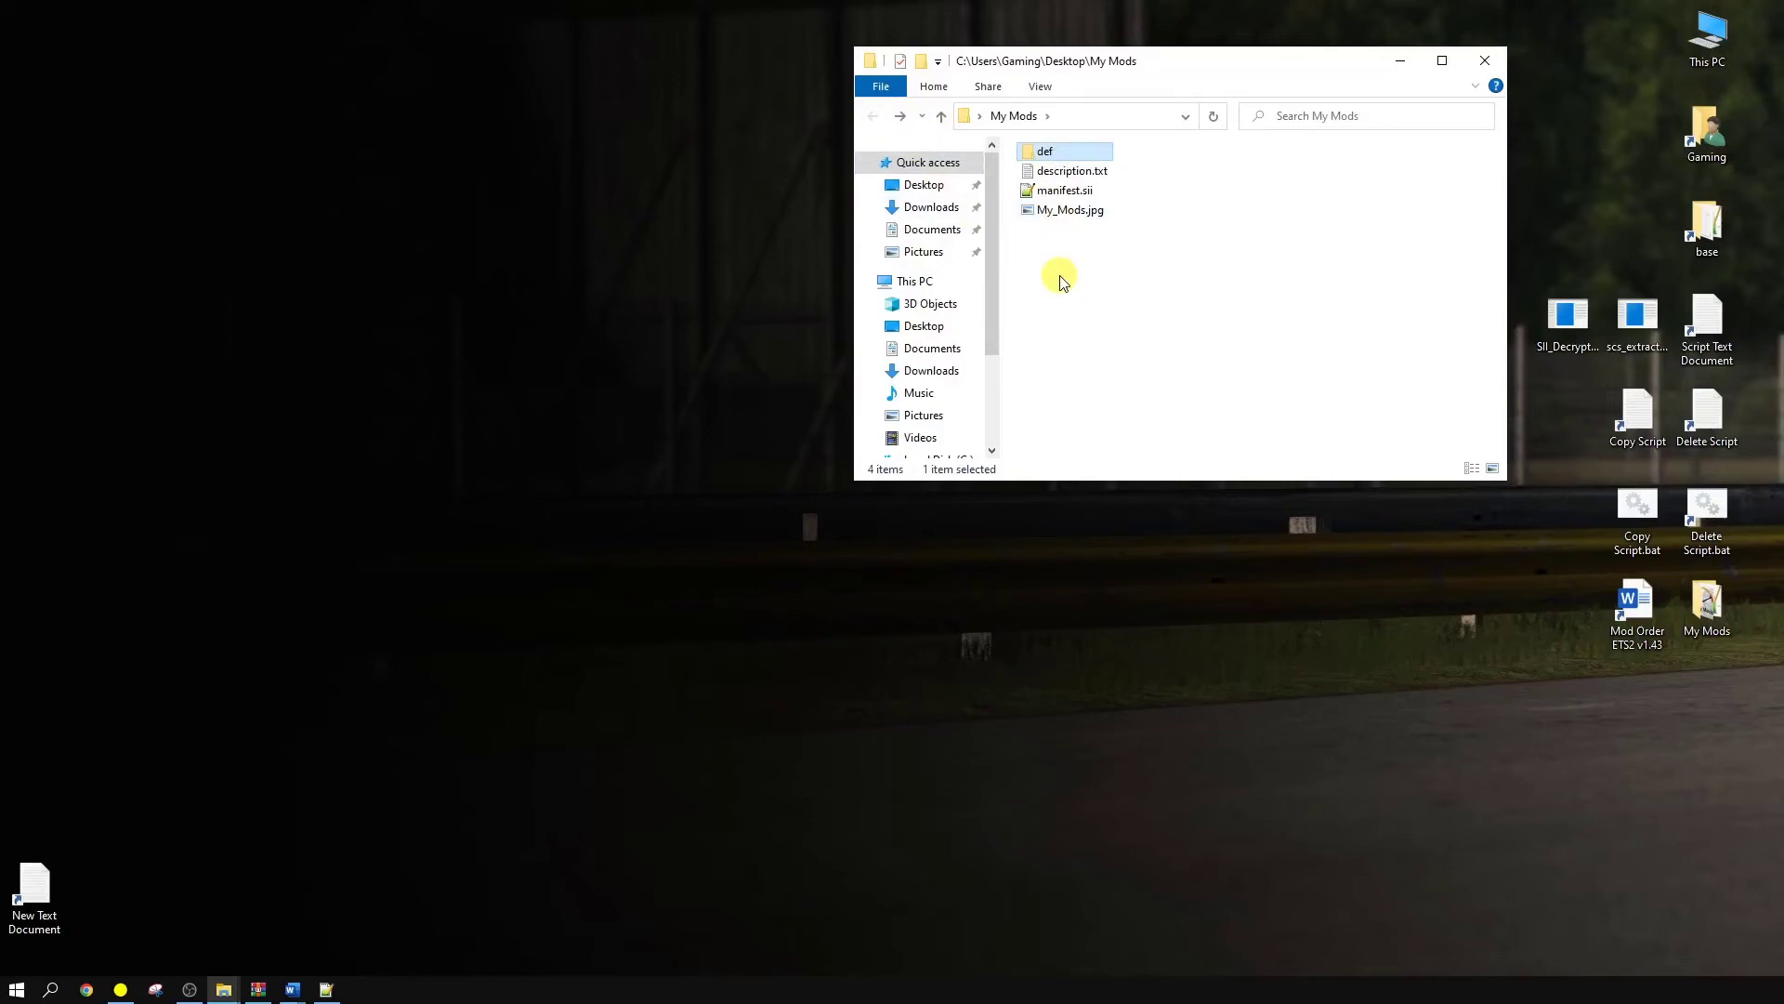
- Pack all My Mods contents into an uncompressed (Store) ZIP archive named My Mods.scs
key("ctrl+a")
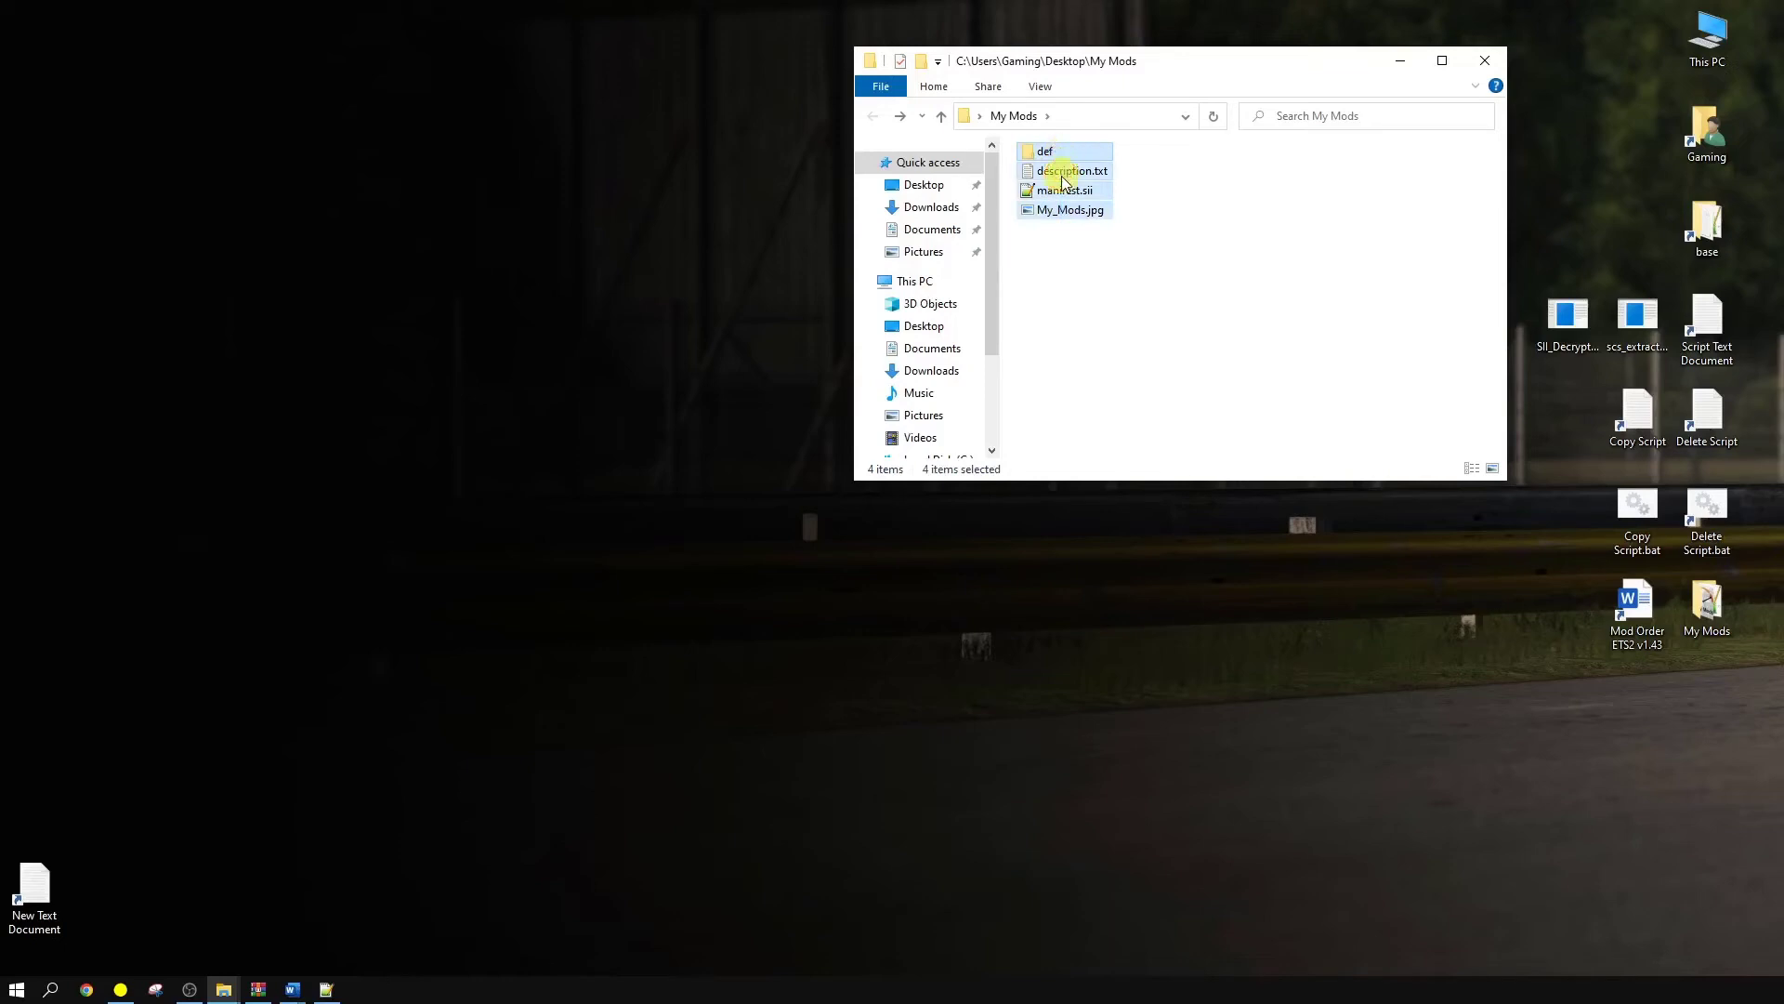
right_click(1061, 171)
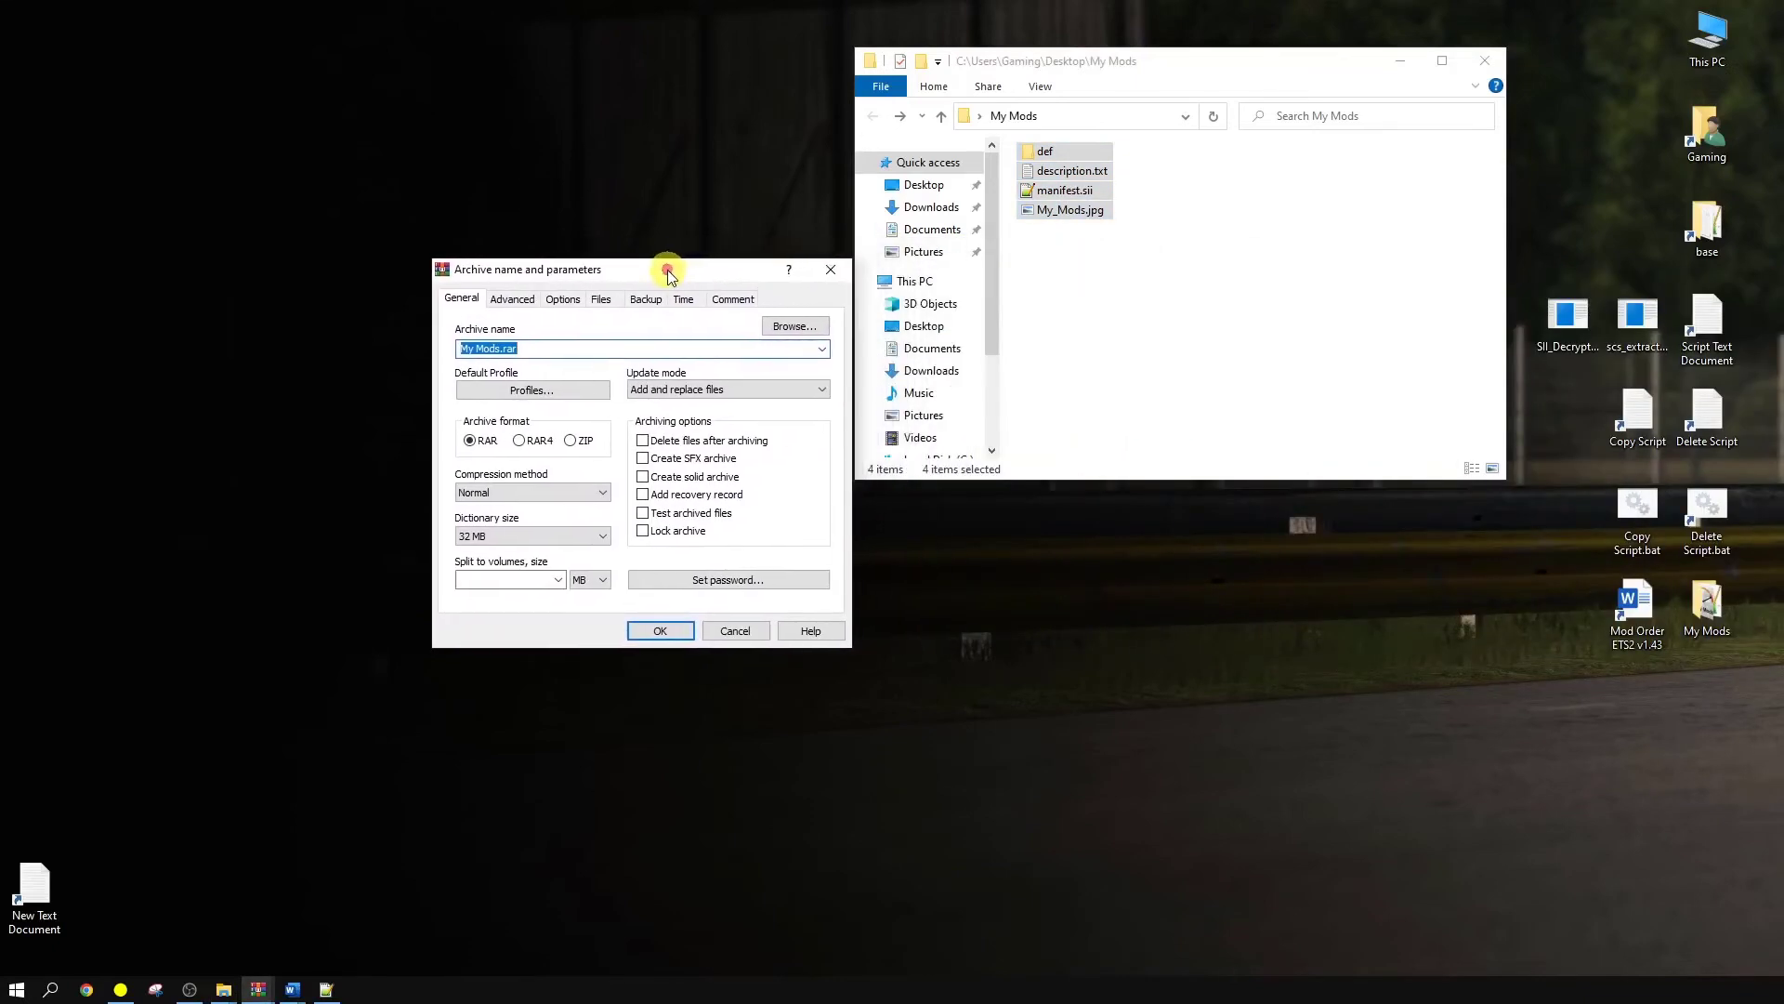
left_click(571, 441)
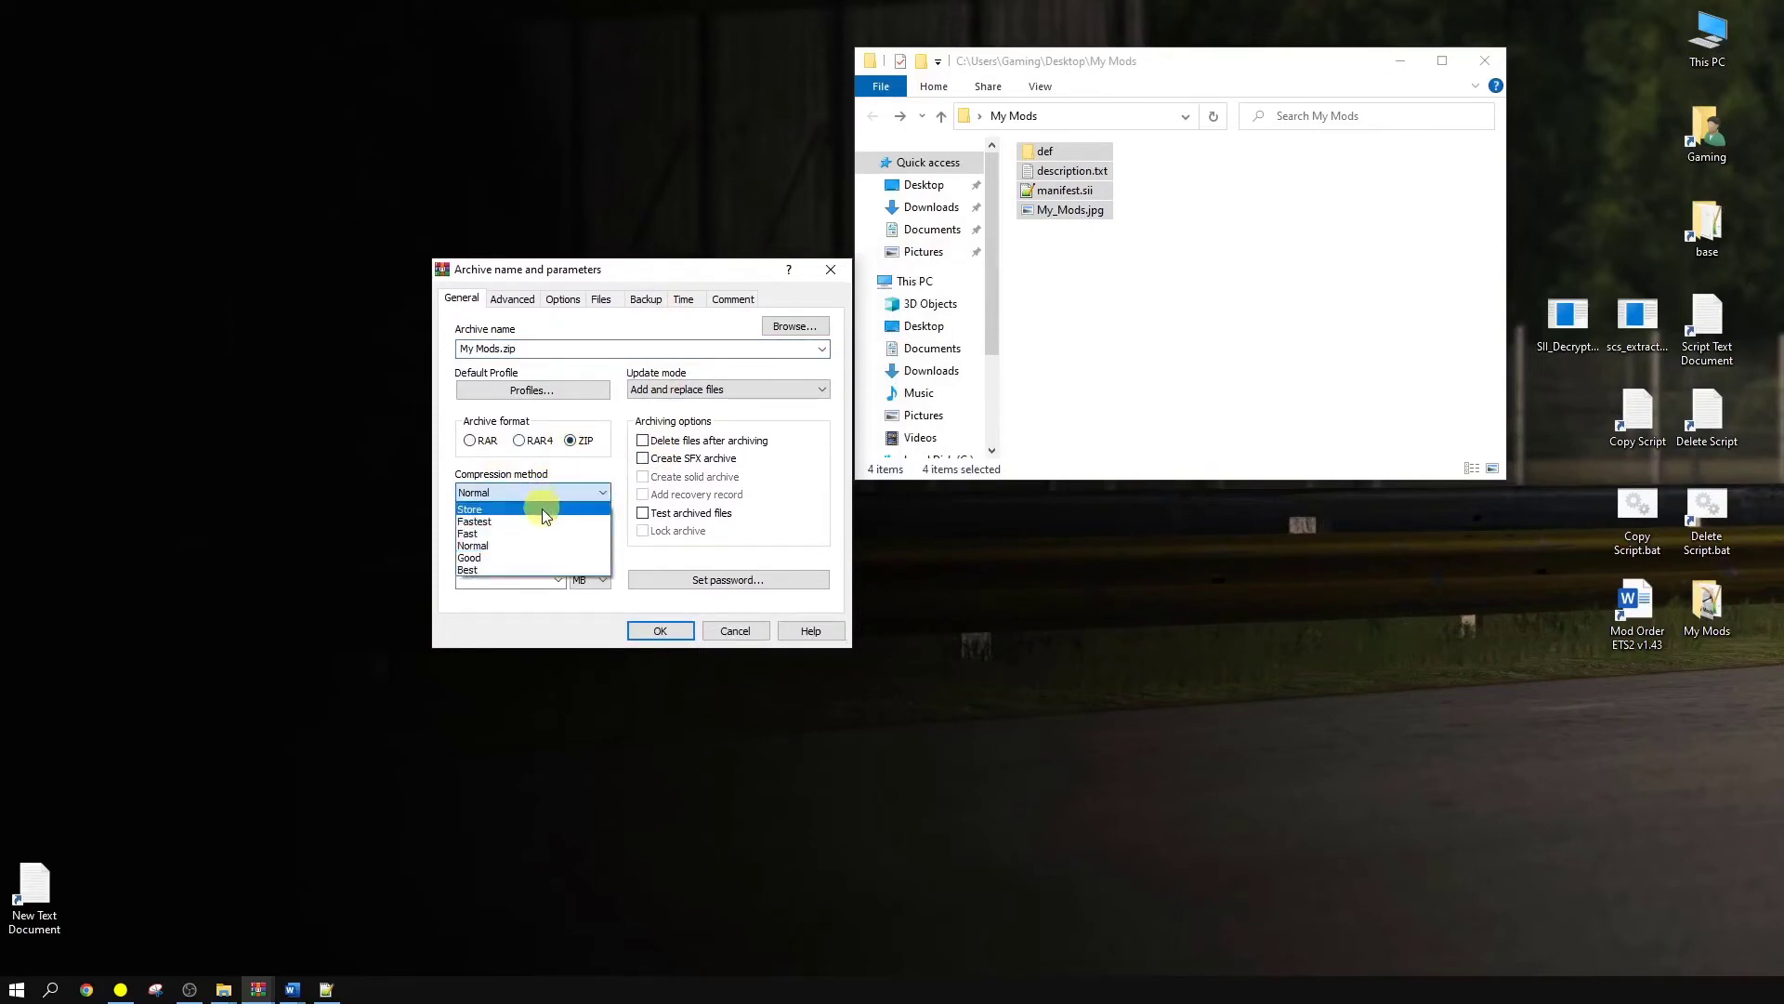
left_click(470, 509)
type("scs")
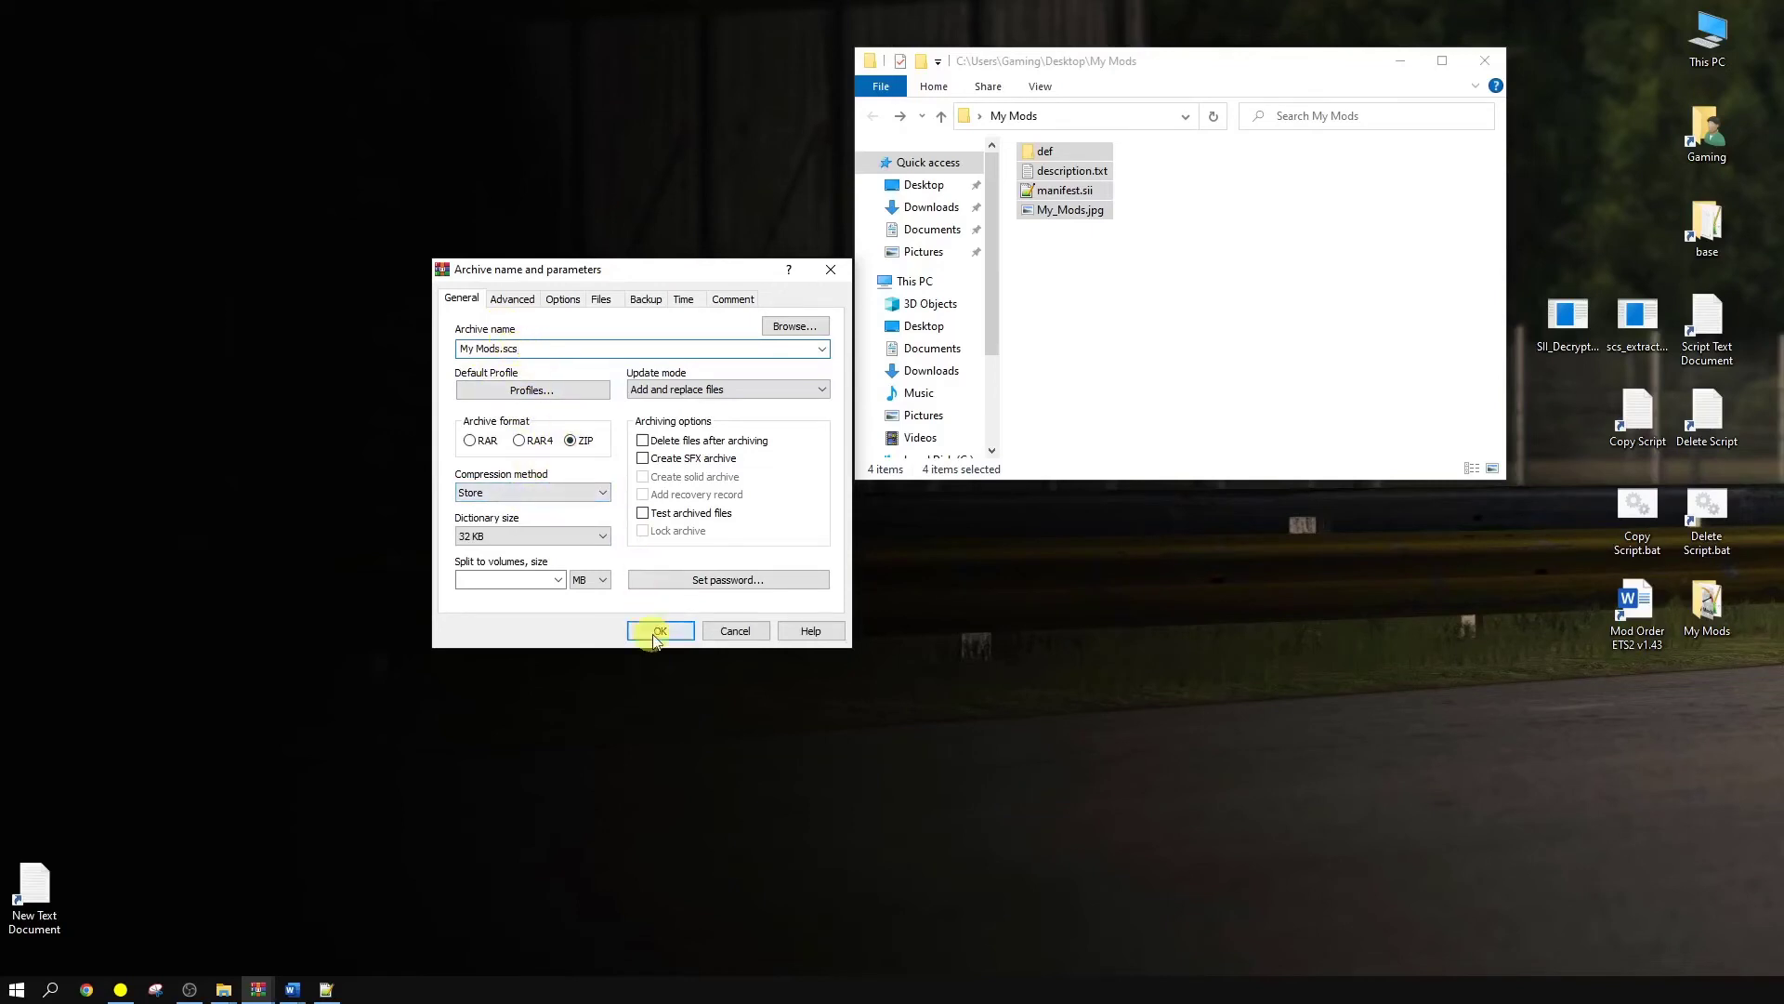
left_click(659, 630)
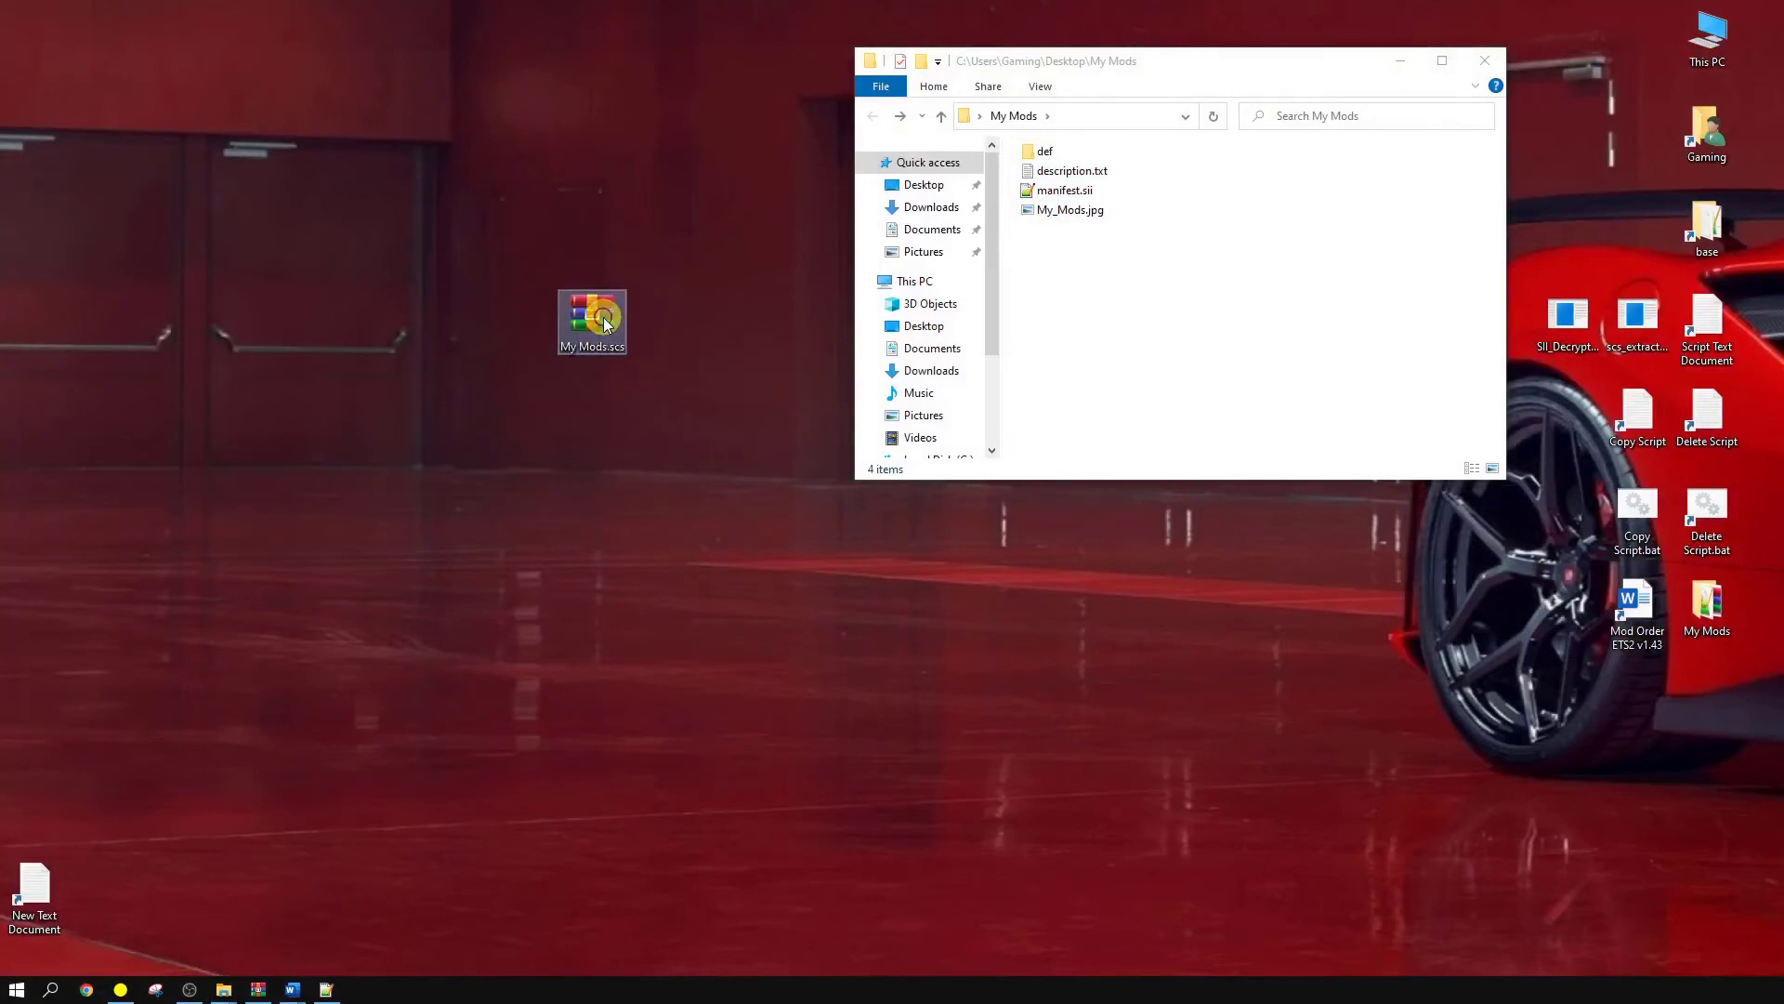
- Verify My Mods.scs in WinRAR holds def, description.txt, manifest.sii and My_Mods.jpg
double_click(591, 317)
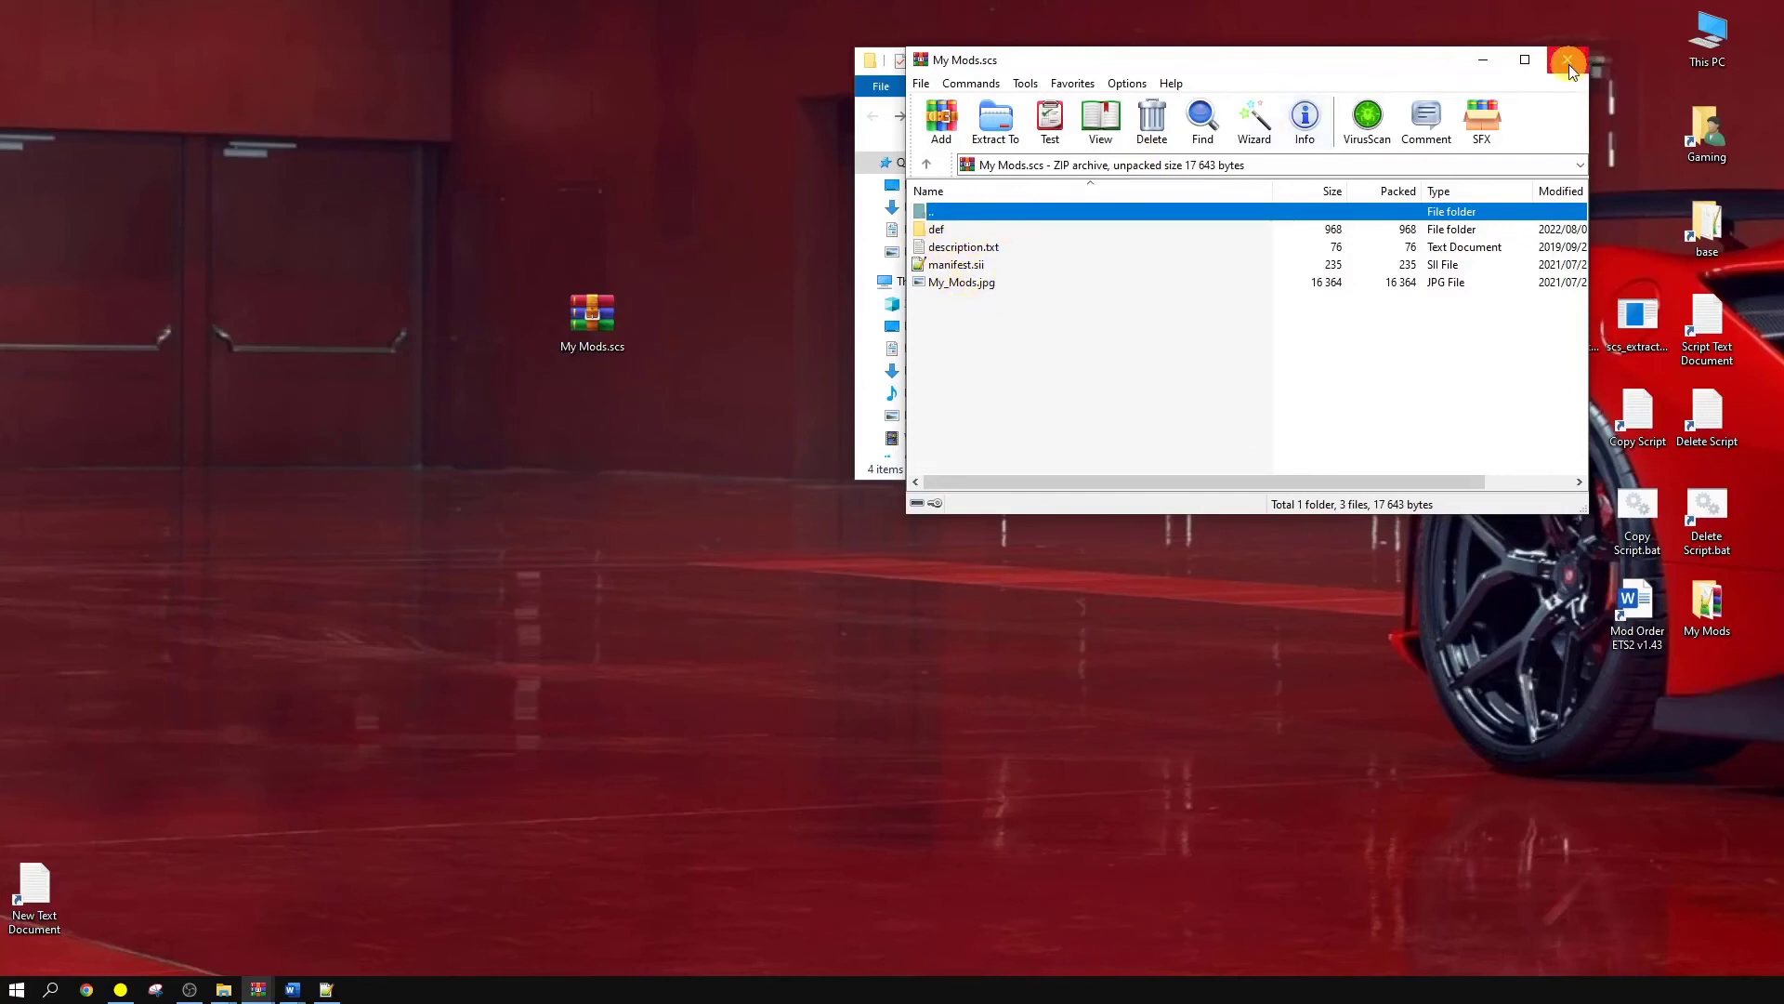
mouse_move(1555, 44)
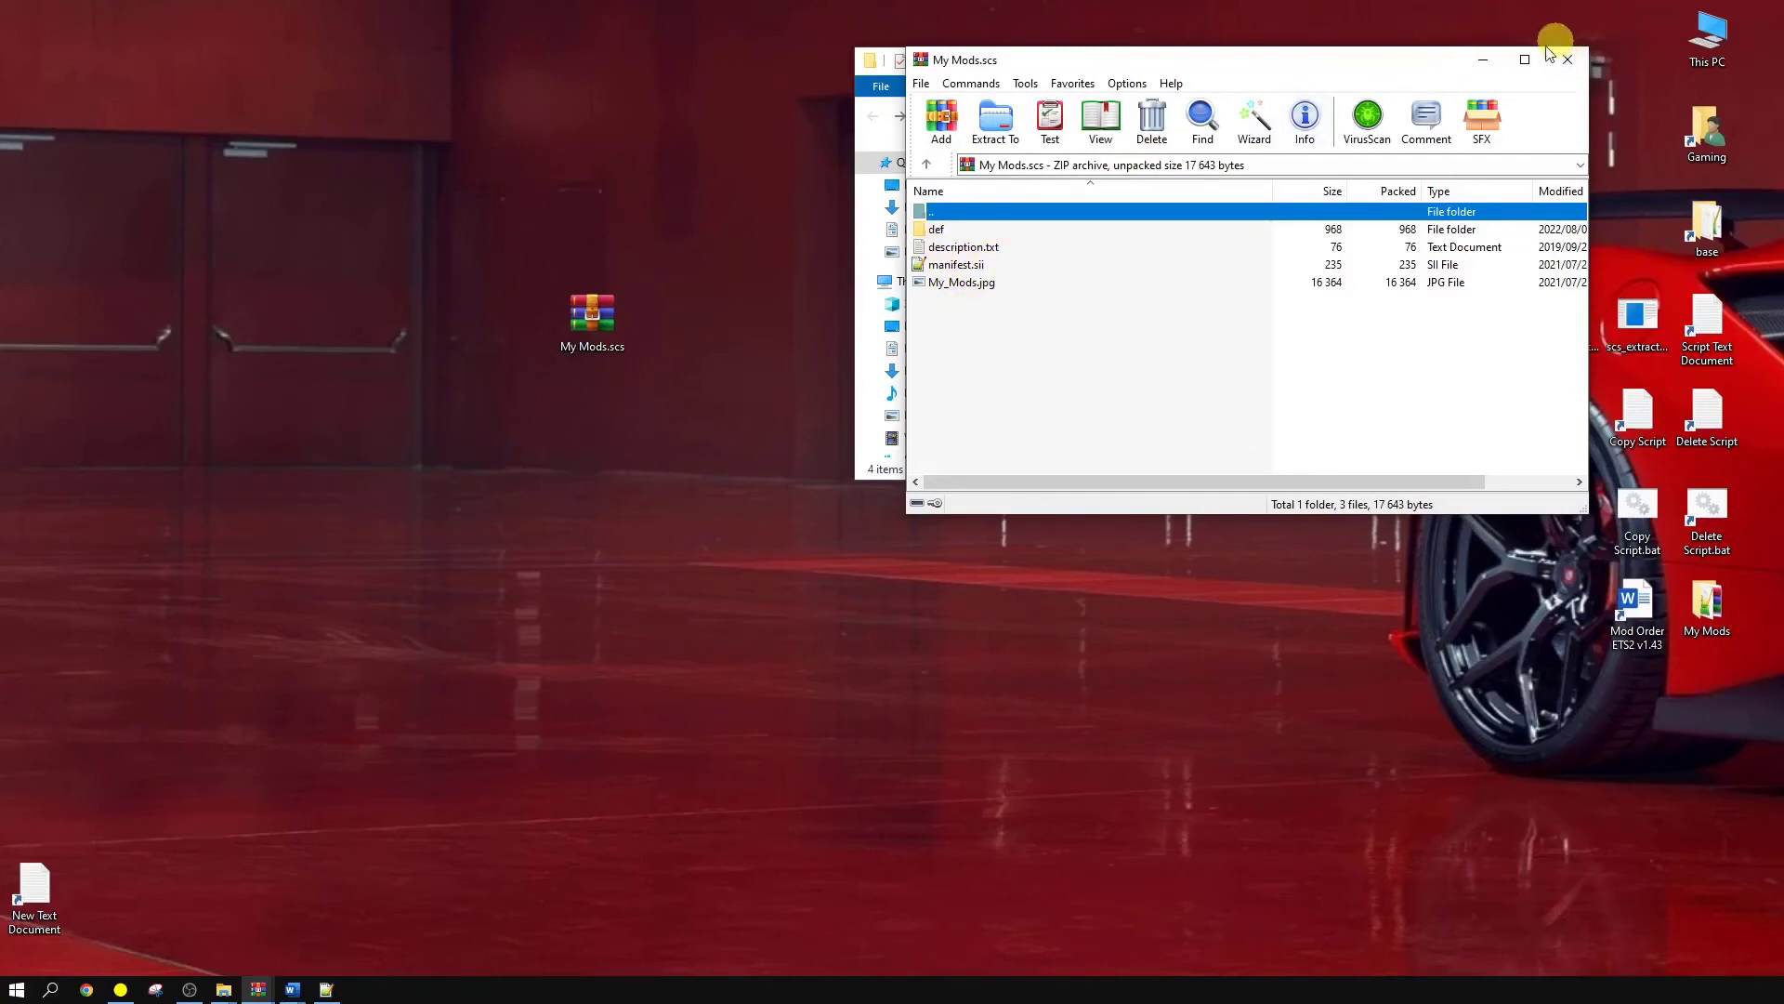